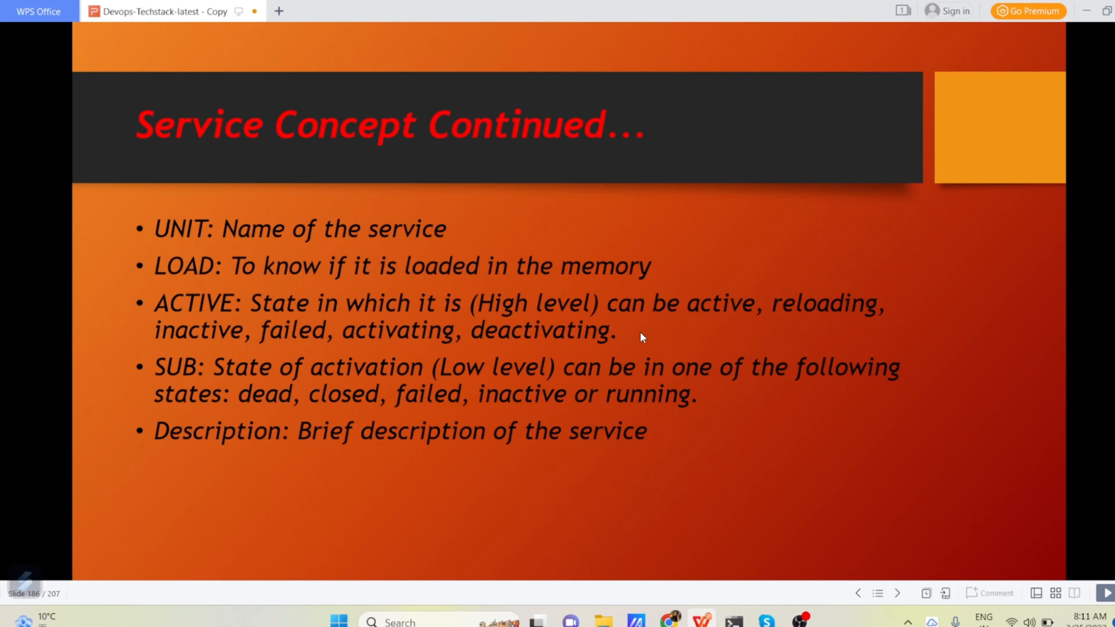
# Advance the slideshow to slide 187, 'Service Concept Continued...'
pyautogui.click(897, 594)
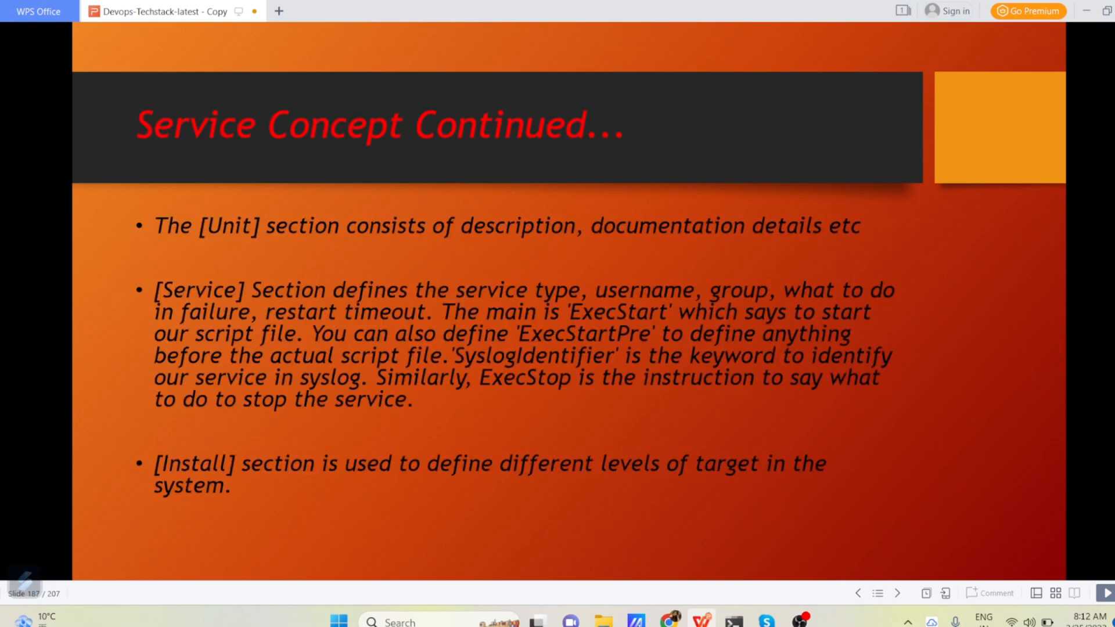
pyautogui.moveTo(581, 250)
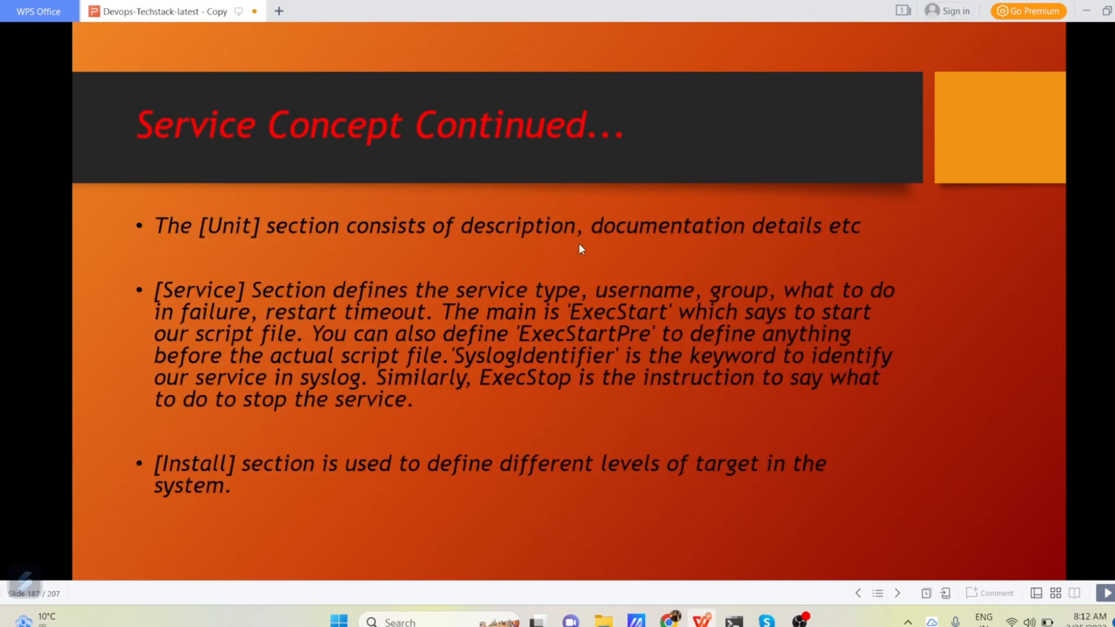
pyautogui.moveTo(565, 254)
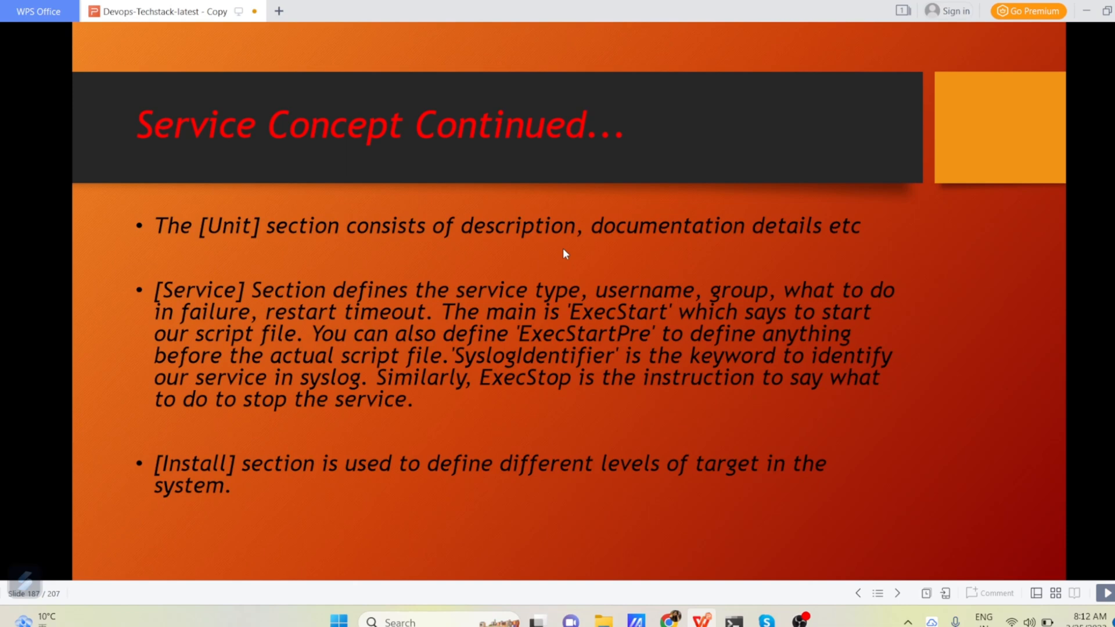
pyautogui.moveTo(997, 6)
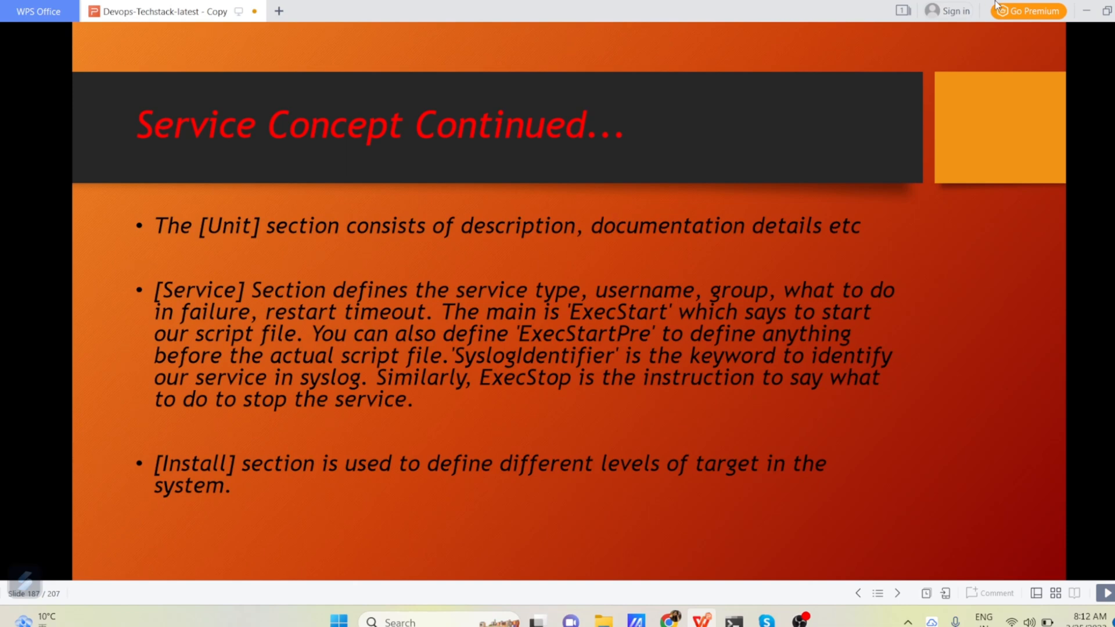
pyautogui.moveTo(452, 416)
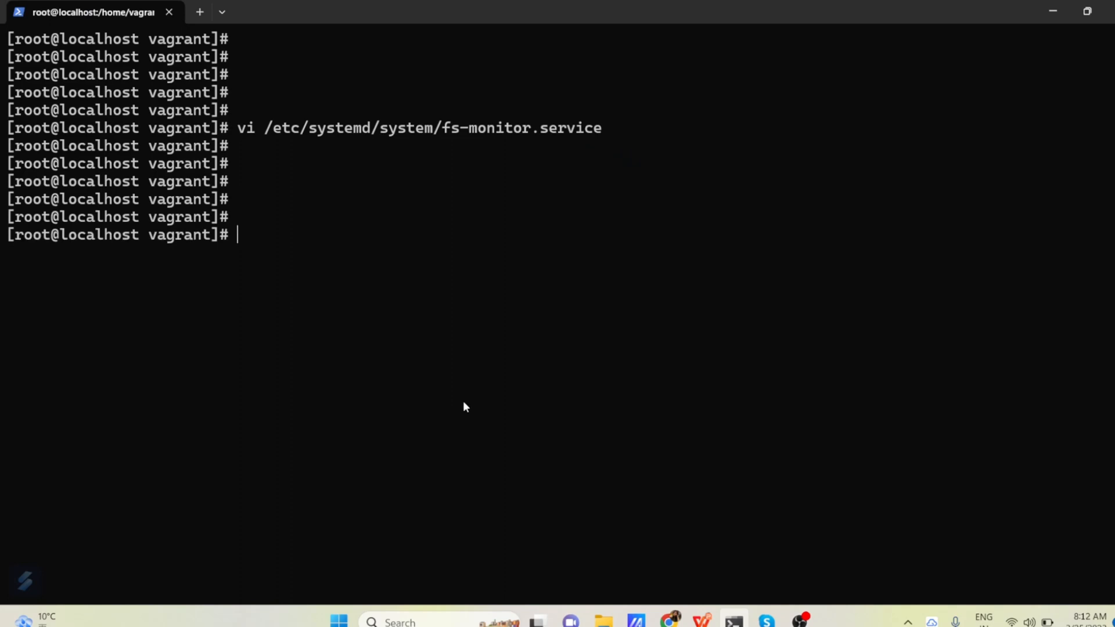
# View disk_monitor.sh in vi, highlighting its shebang and loop lines writing to /var/log/fs-monitor.txt
pyautogui.write('vi disk_monitor.sh')
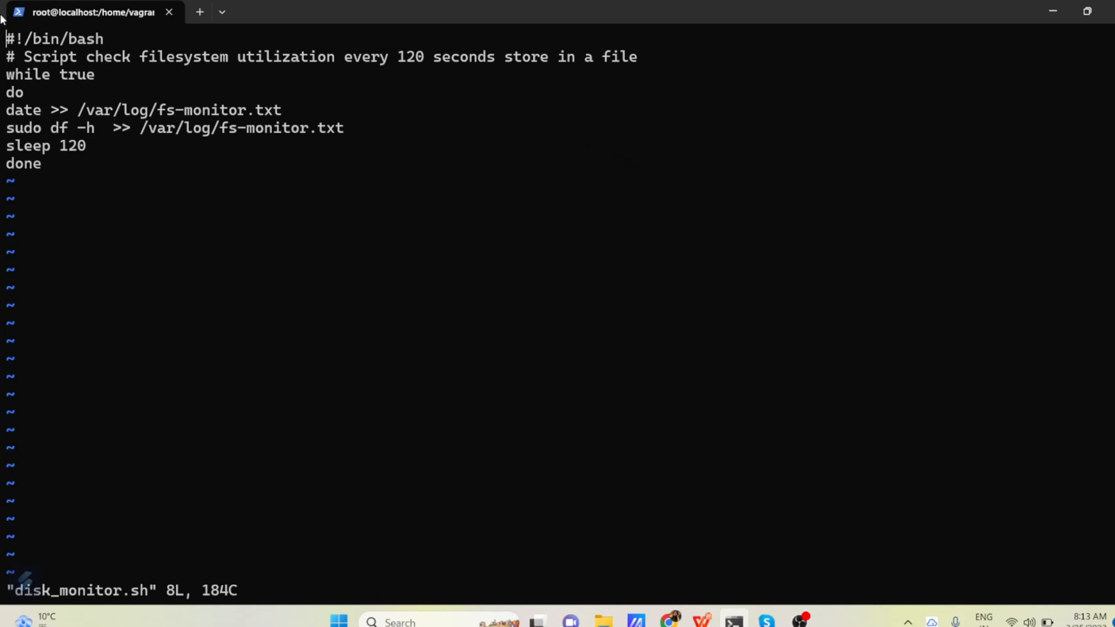
pyautogui.doubleClick(40, 40)
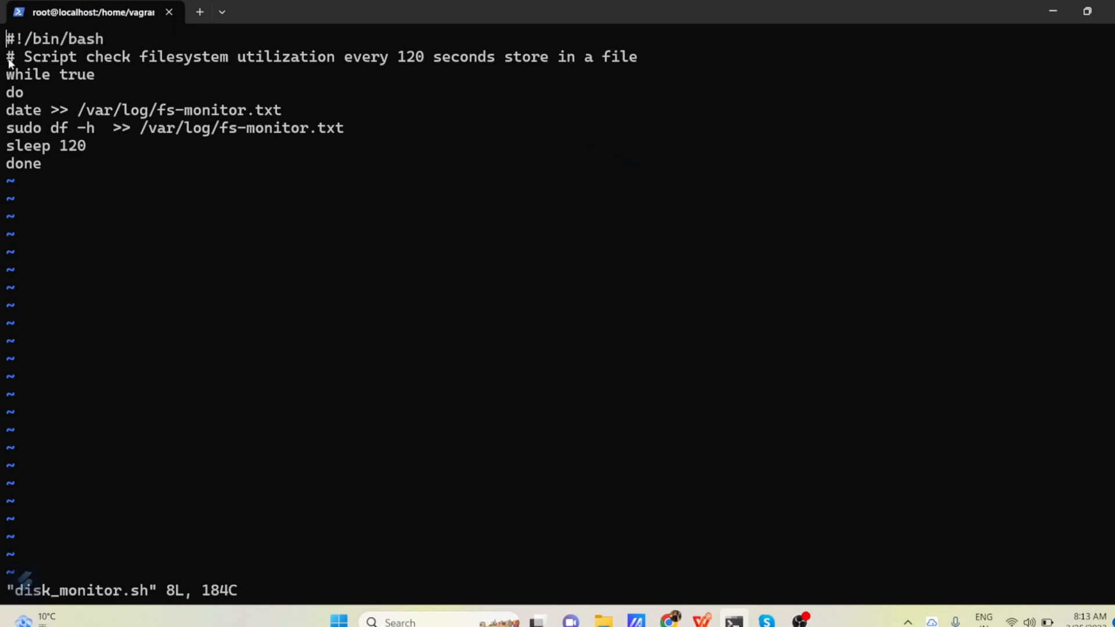
pyautogui.doubleClick(44, 57)
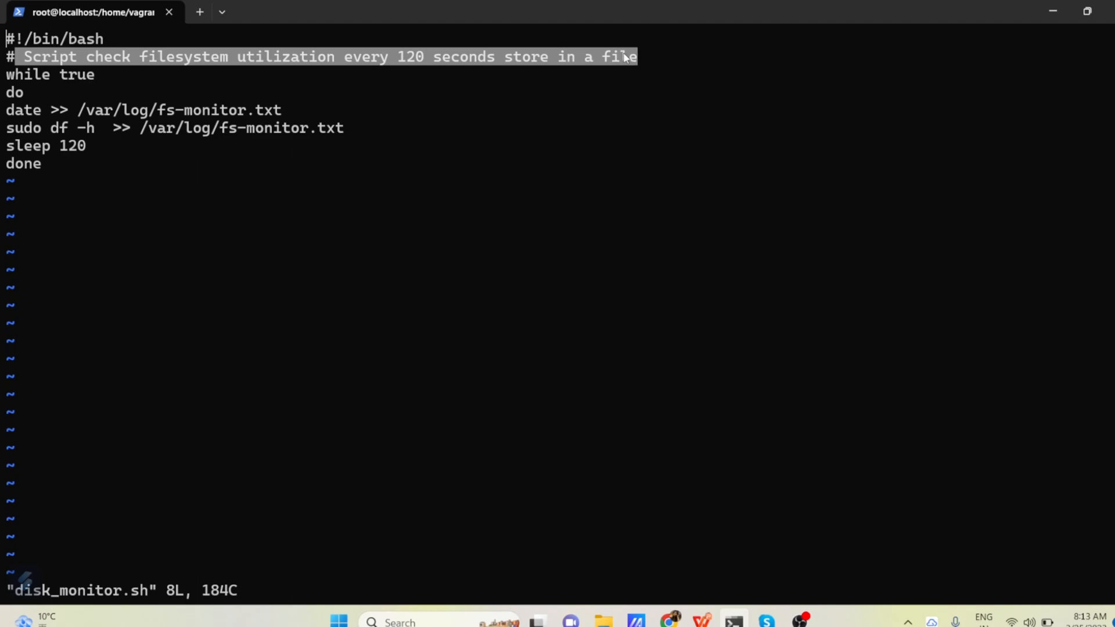
pyautogui.moveTo(527, 63)
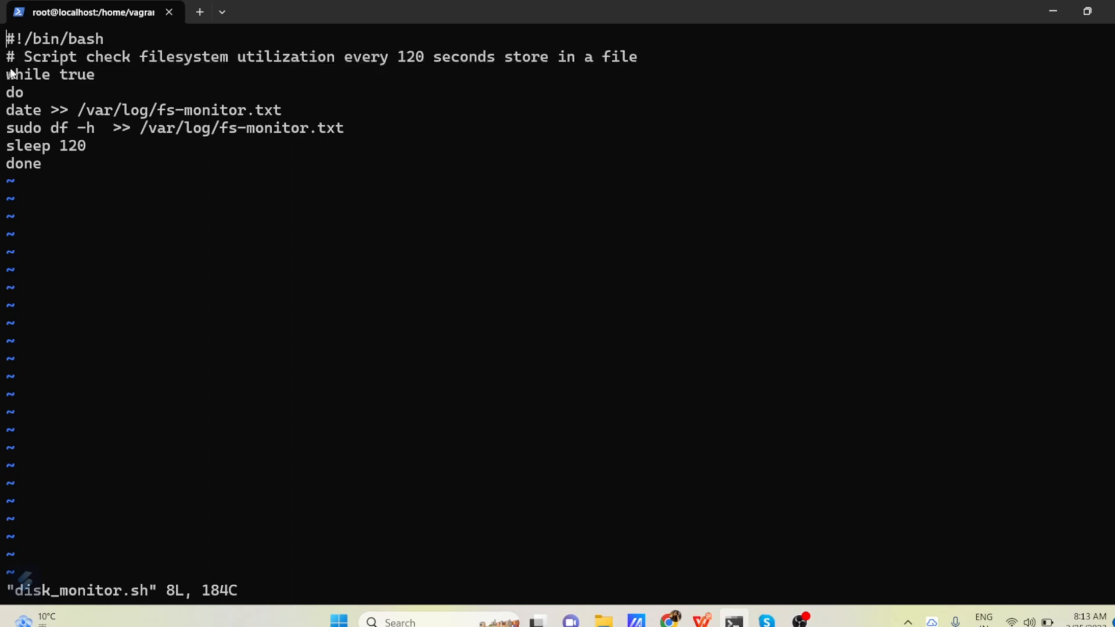
pyautogui.doubleClick(27, 75)
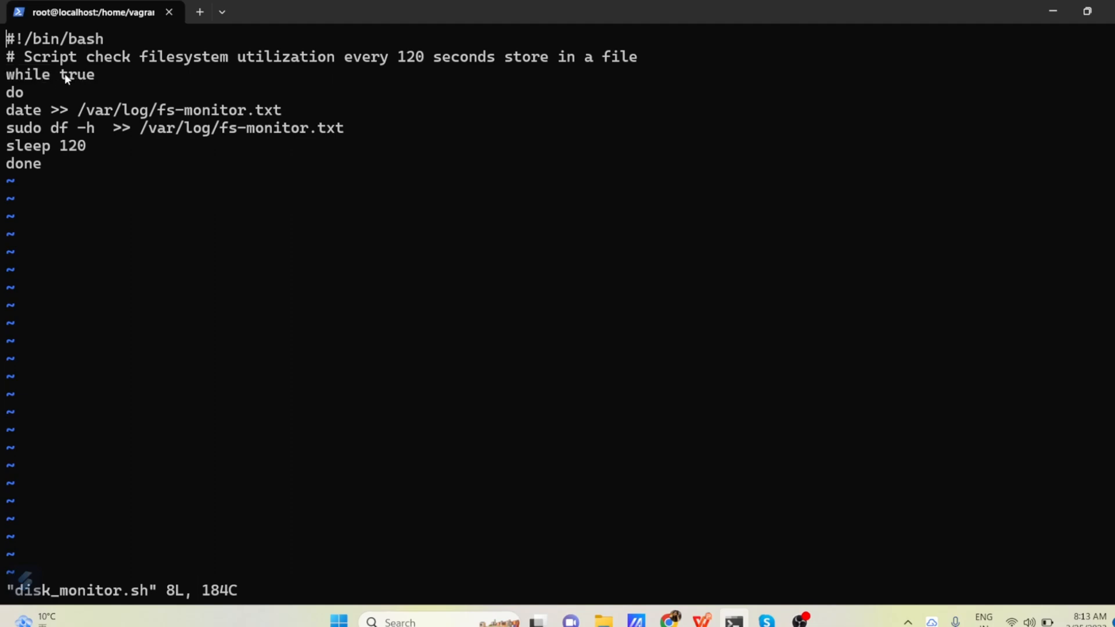
pyautogui.doubleClick(77, 74)
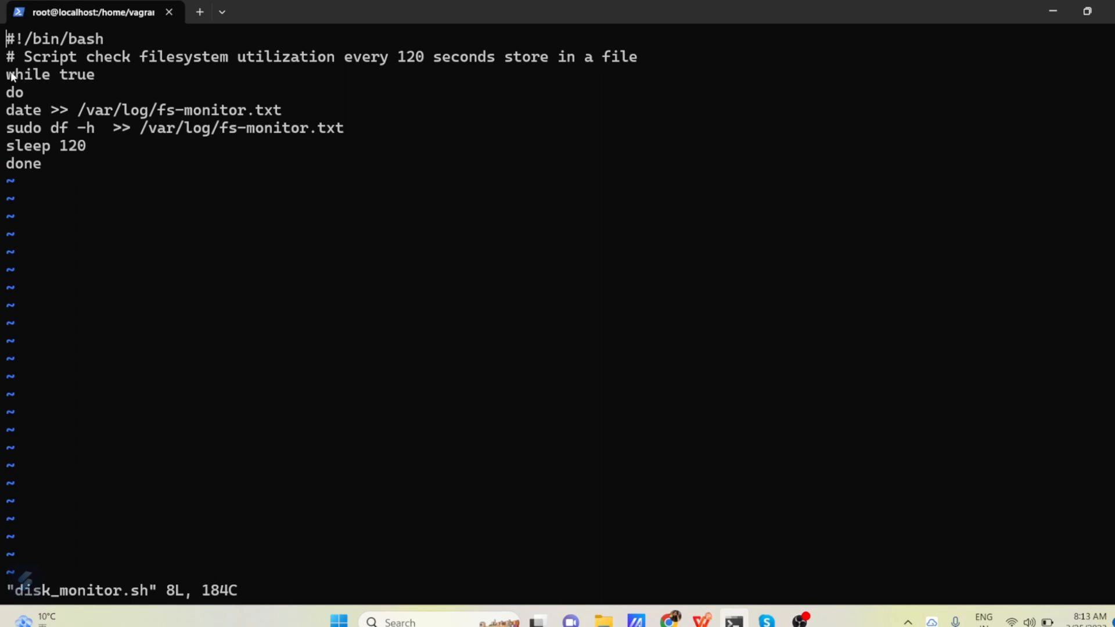
pyautogui.moveTo(82, 81)
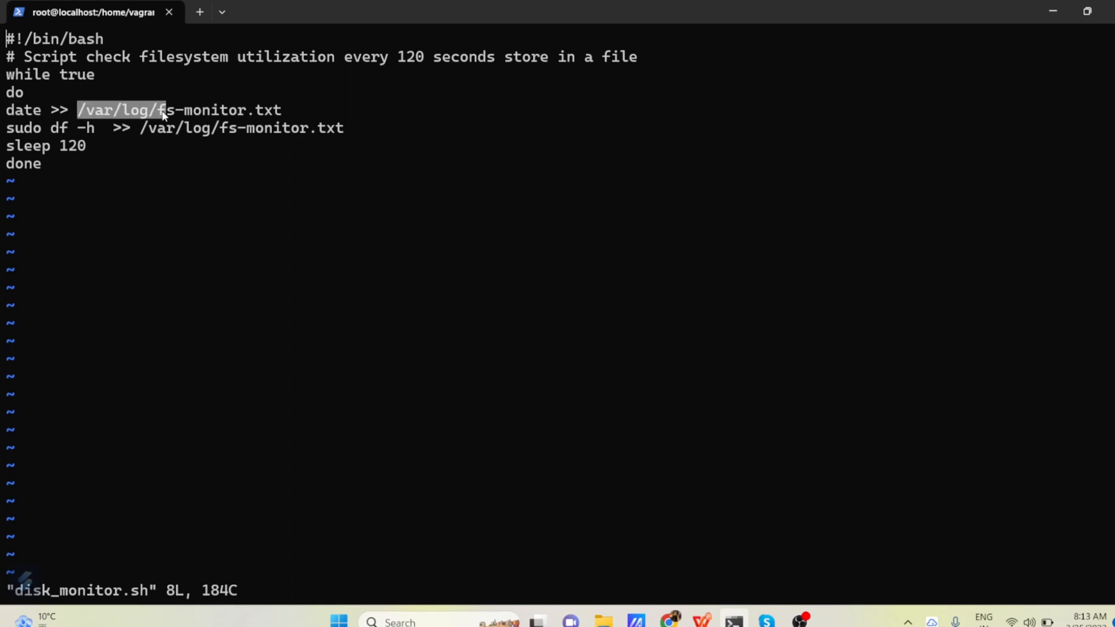
pyautogui.moveTo(160, 109); pyautogui.dragTo(281, 109)
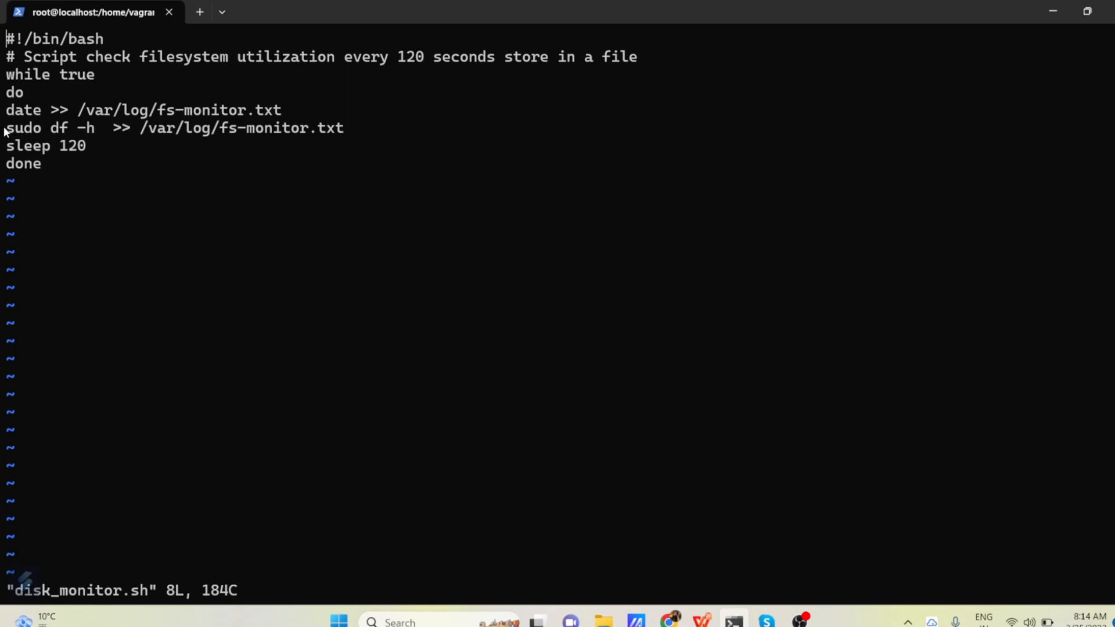
pyautogui.moveTo(93, 132)
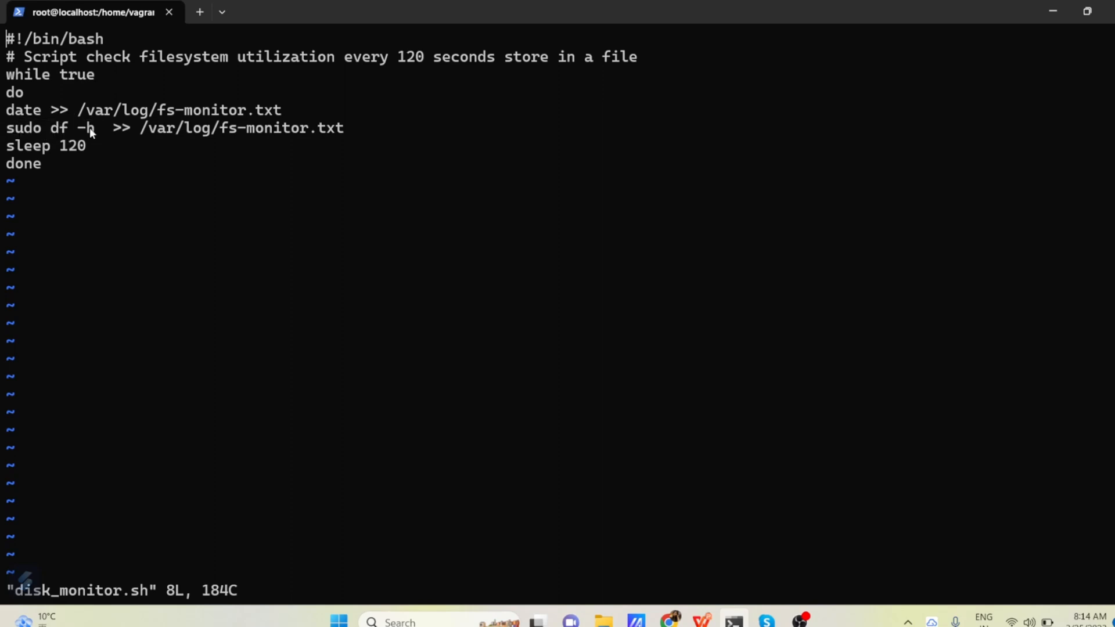
pyautogui.doubleClick(23, 128)
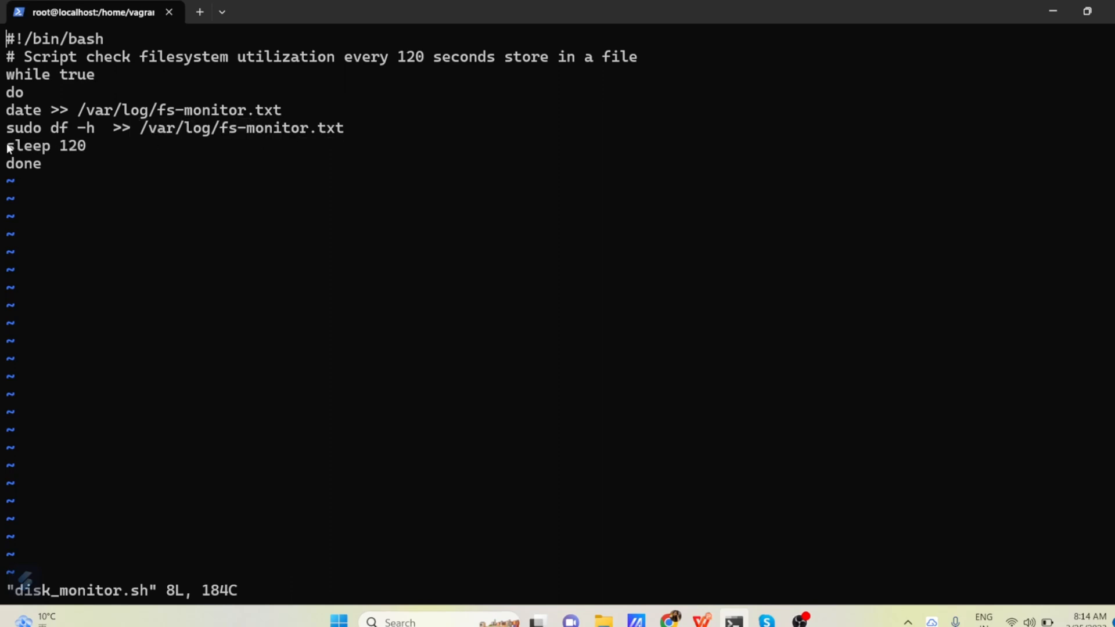
pyautogui.doubleClick(45, 147)
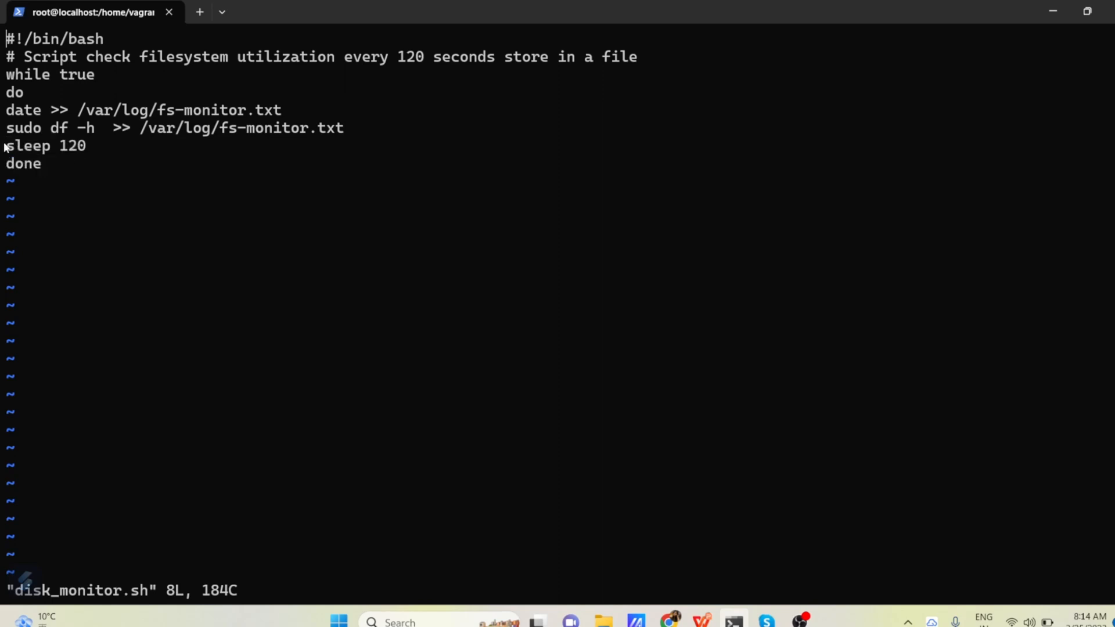
pyautogui.moveTo(115, 141)
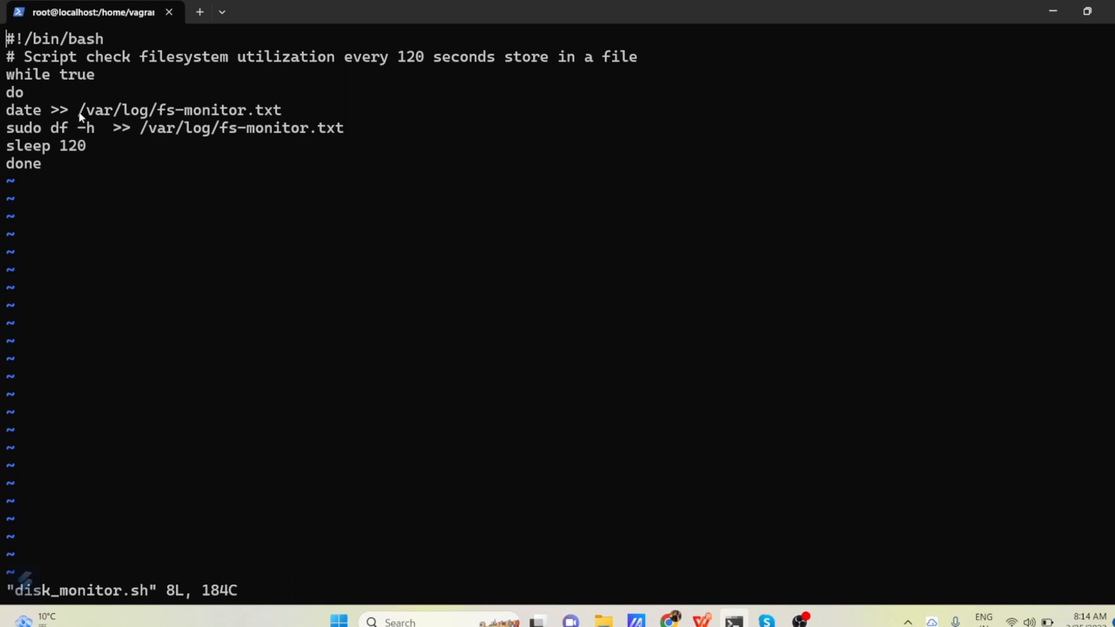
pyautogui.moveTo(141, 128)
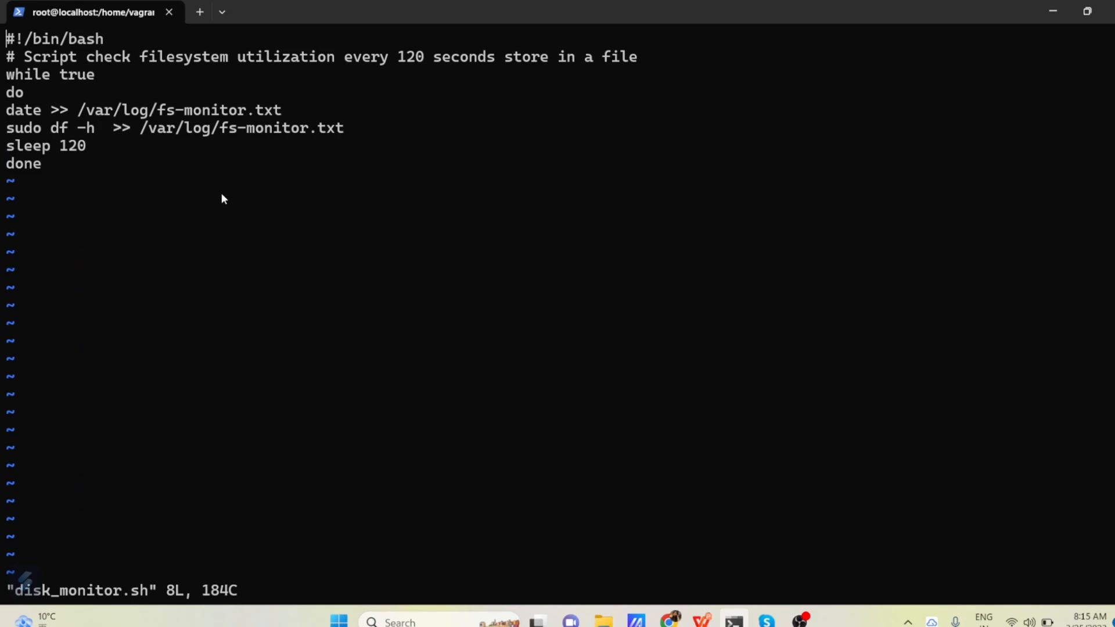
pyautogui.moveTo(237, 185)
pyautogui.write('vi /etc/systemd/system/fs-monitor.service')
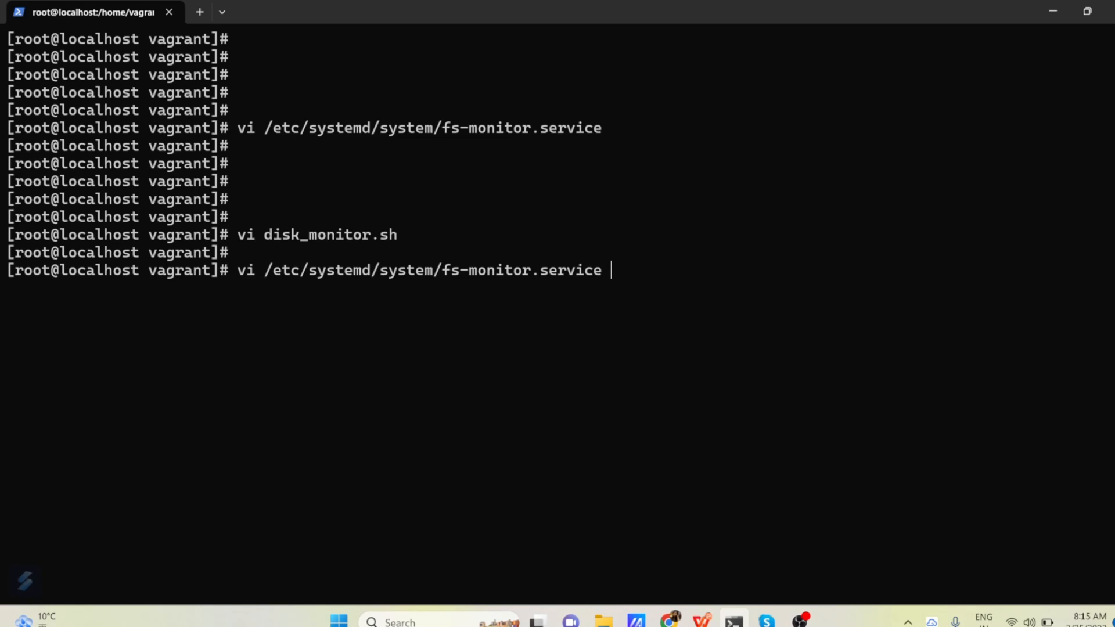
pyautogui.moveTo(271, 263)
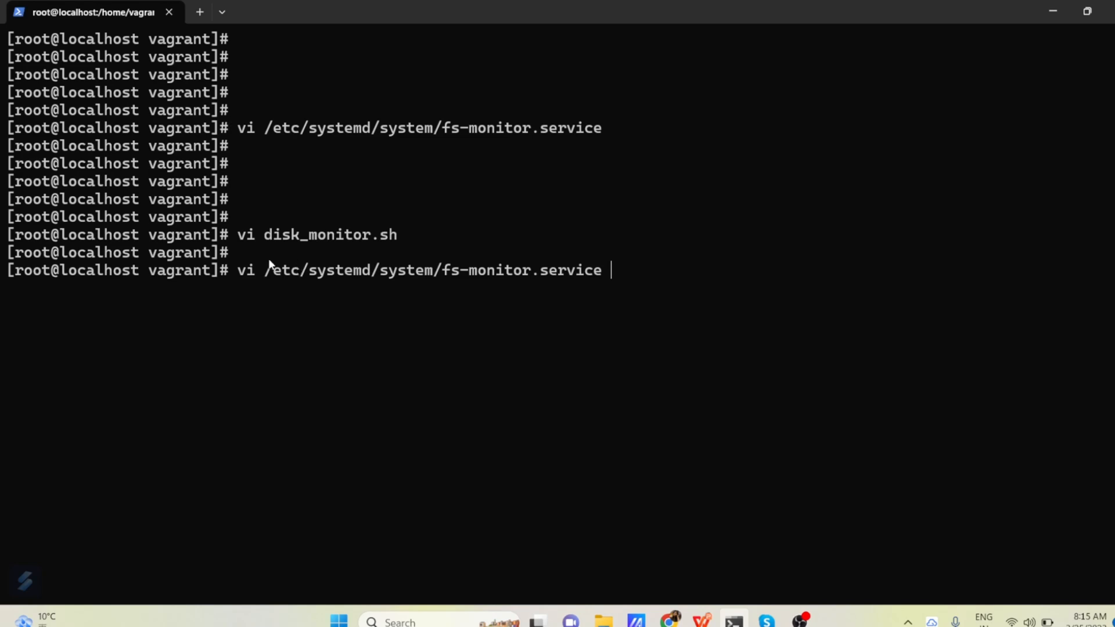
# Highlight parts of the vi /etc/systemd/system/fs-monitor.service command line at the prompt
pyautogui.moveTo(258, 269); pyautogui.dragTo(397, 269)
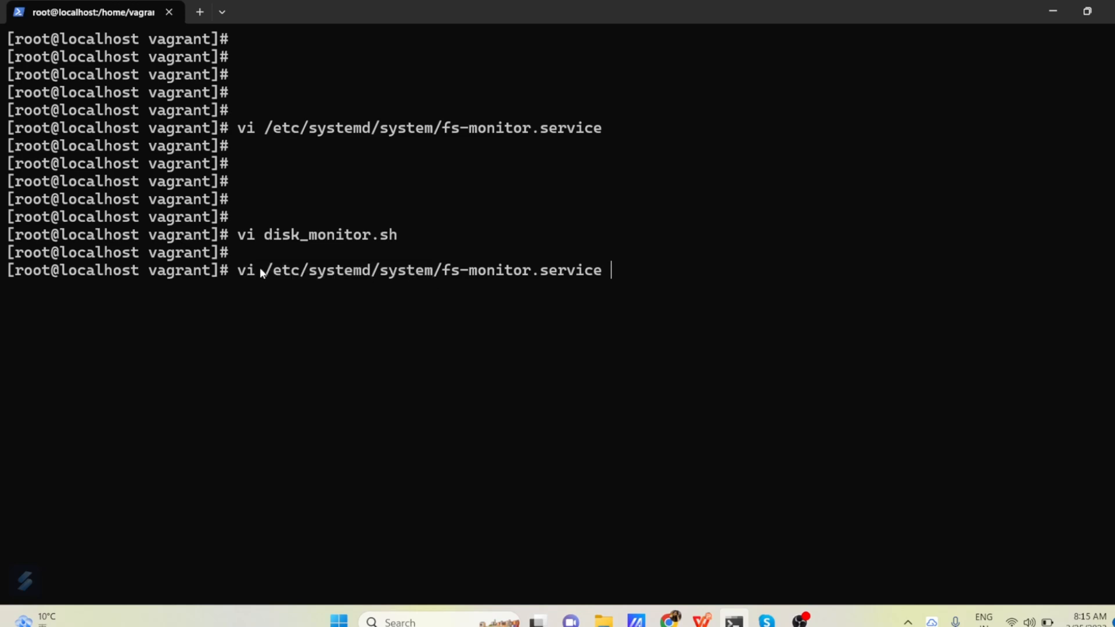
pyautogui.moveTo(258, 269); pyautogui.dragTo(434, 269)
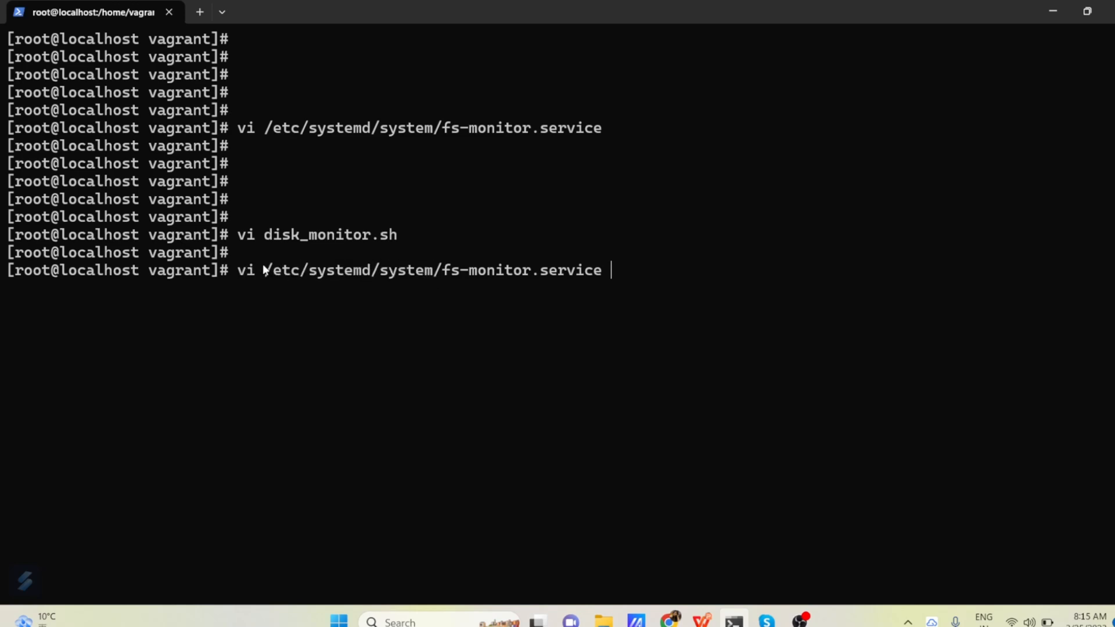
pyautogui.moveTo(426, 277)
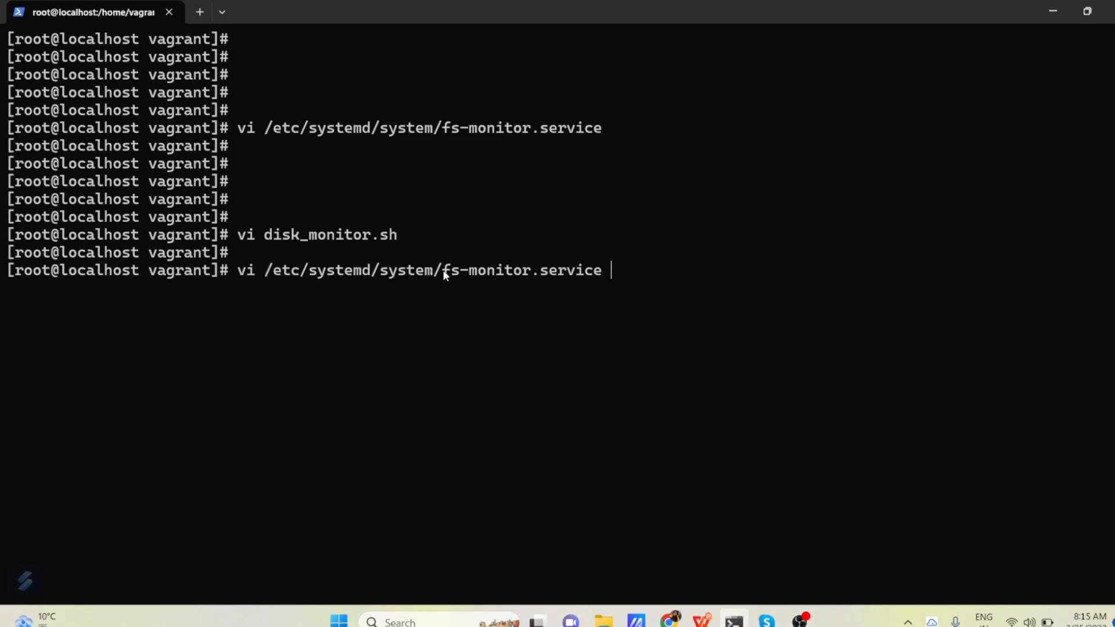
pyautogui.doubleClick(487, 270)
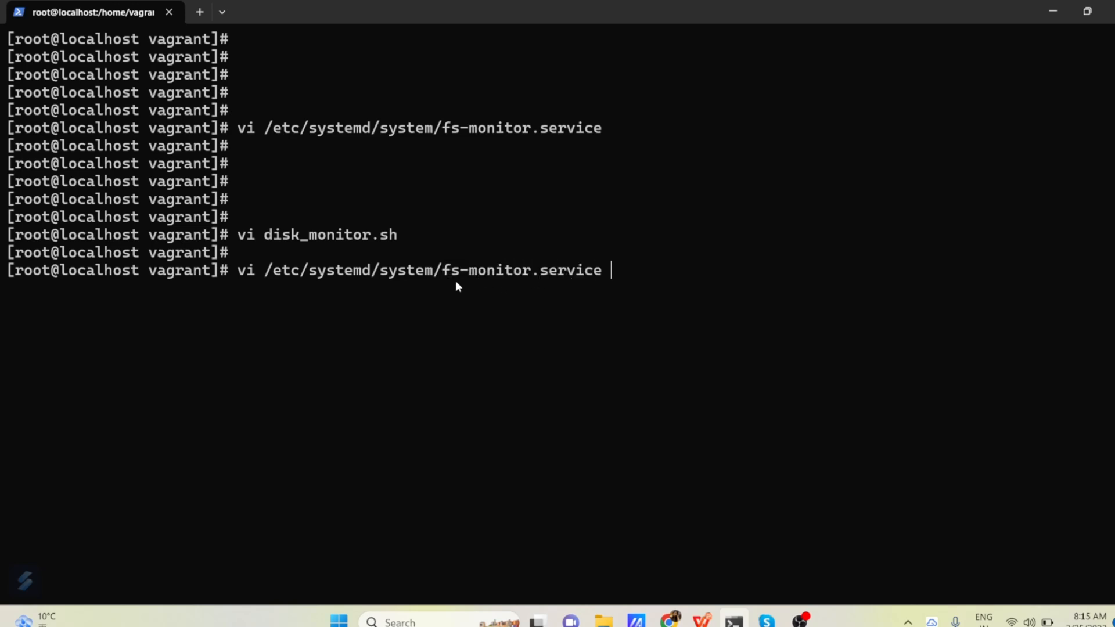
pyautogui.moveTo(433, 271); pyautogui.dragTo(600, 270)
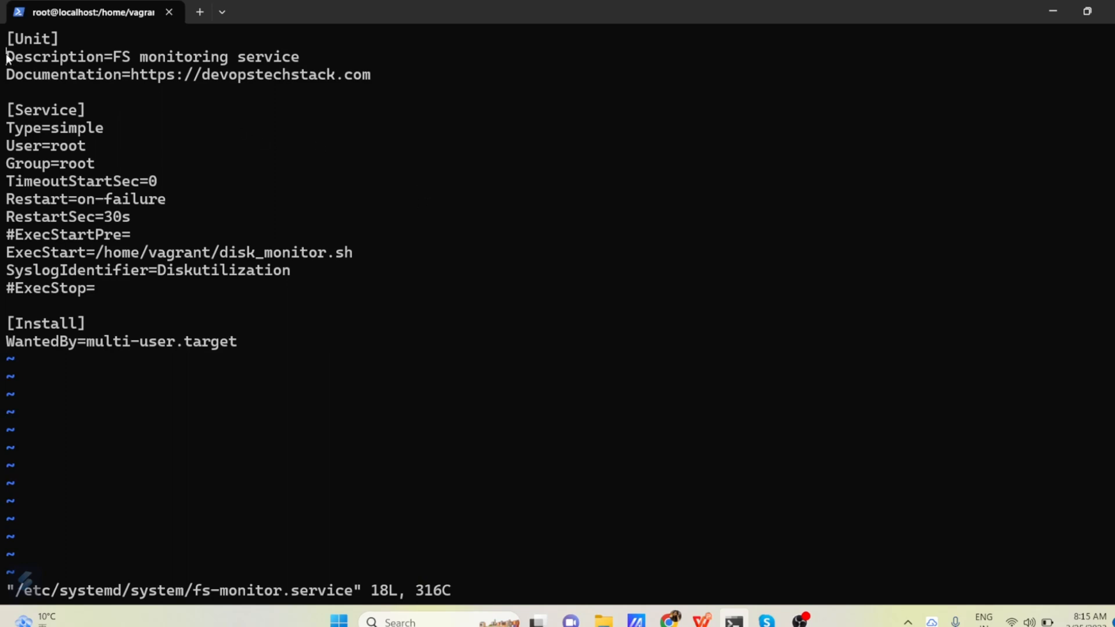
pyautogui.moveTo(107, 59)
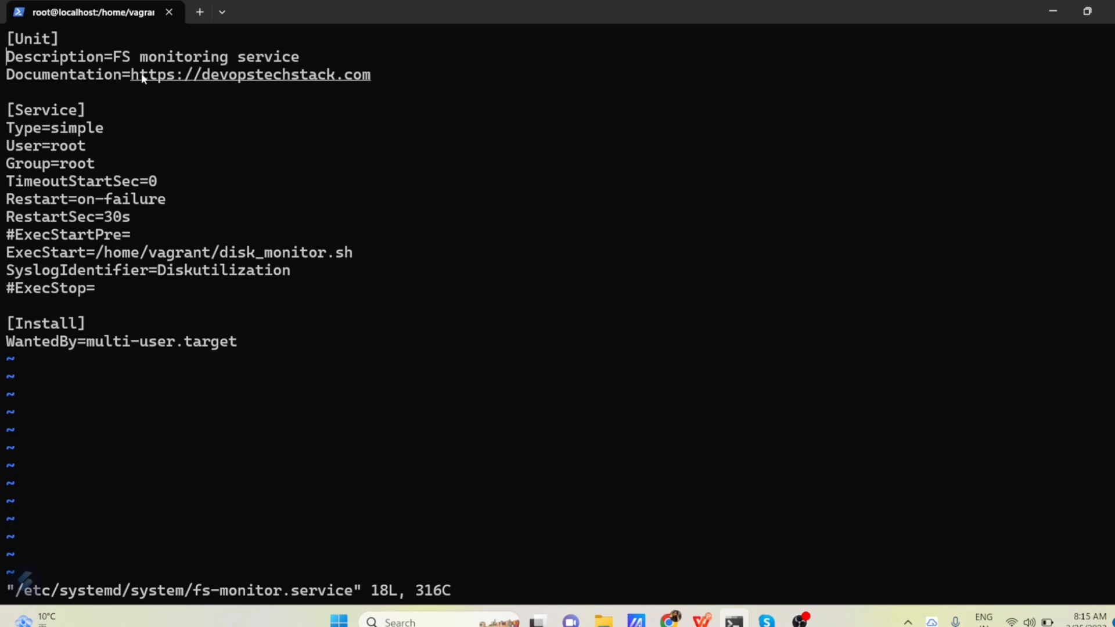
pyautogui.moveTo(301, 77)
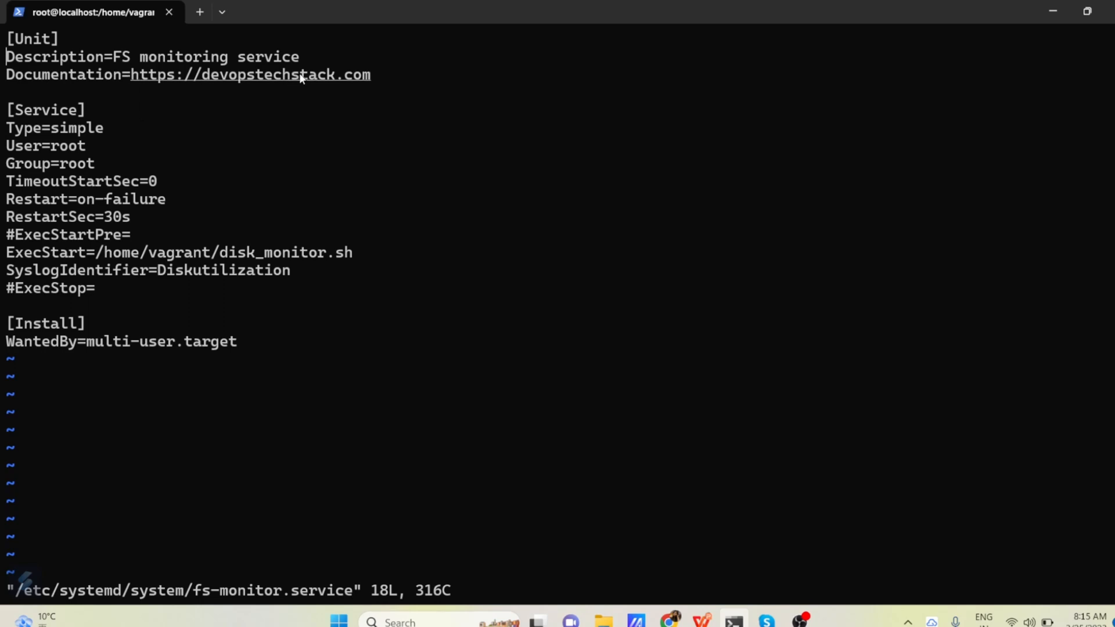
pyautogui.moveTo(135, 77)
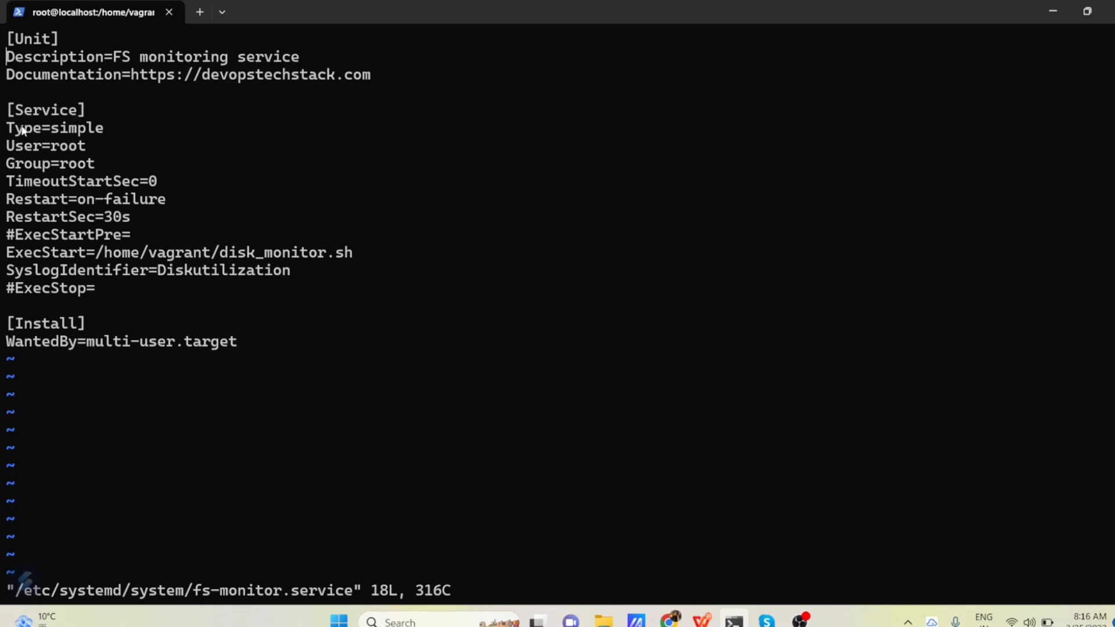
# Review the unit file's section headers and the ExecStart path /home/vagrant/disk_monitor.sh
pyautogui.doubleClick(53, 128)
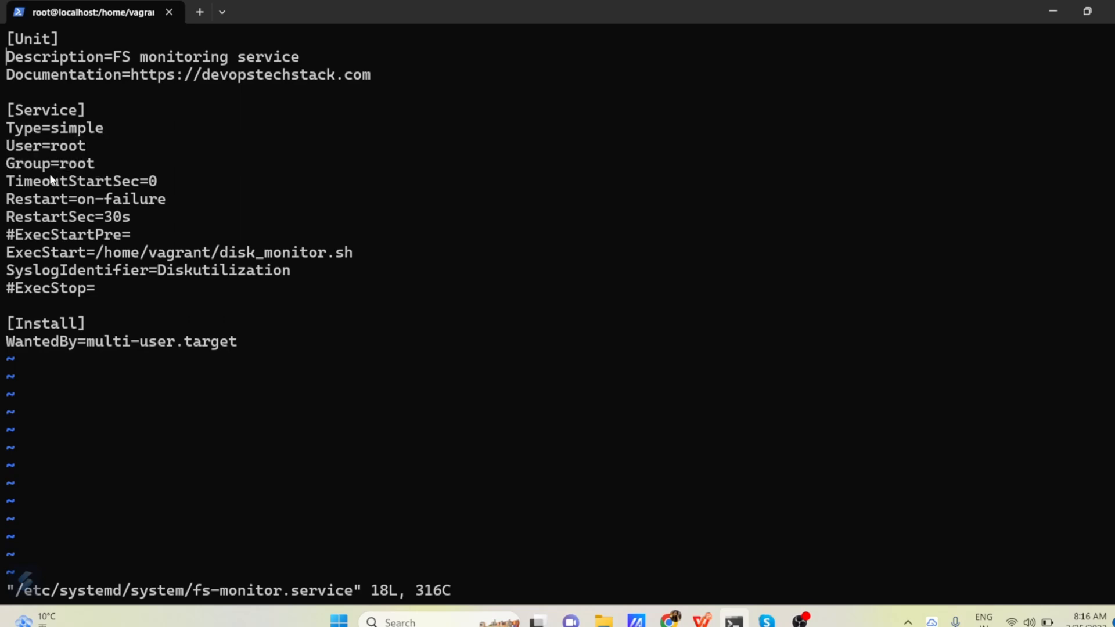
pyautogui.doubleClick(71, 182)
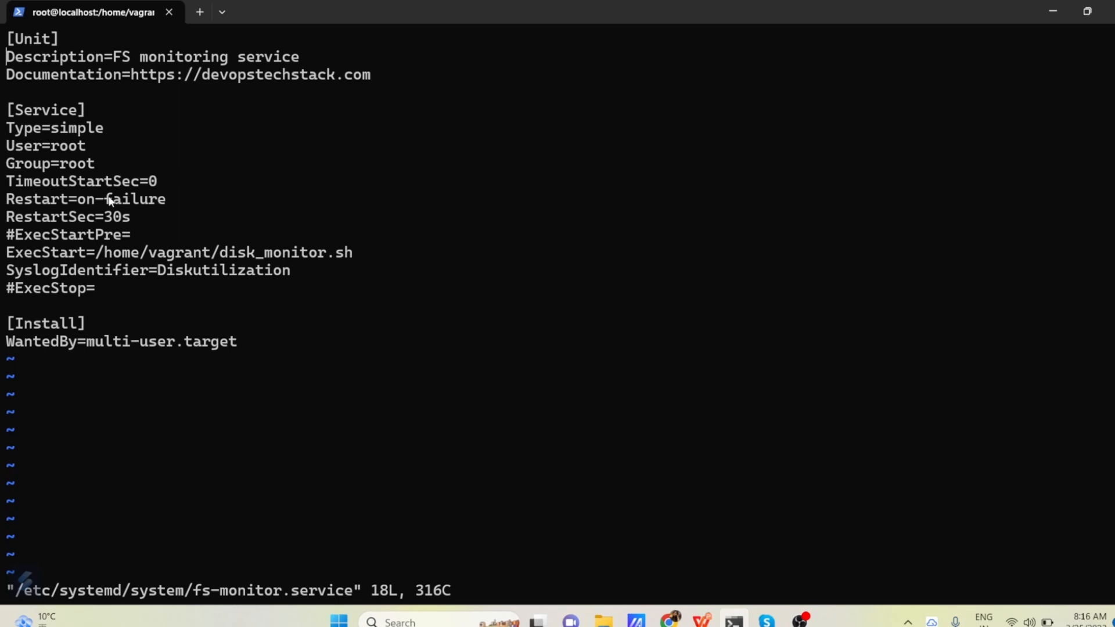
pyautogui.doubleClick(49, 217)
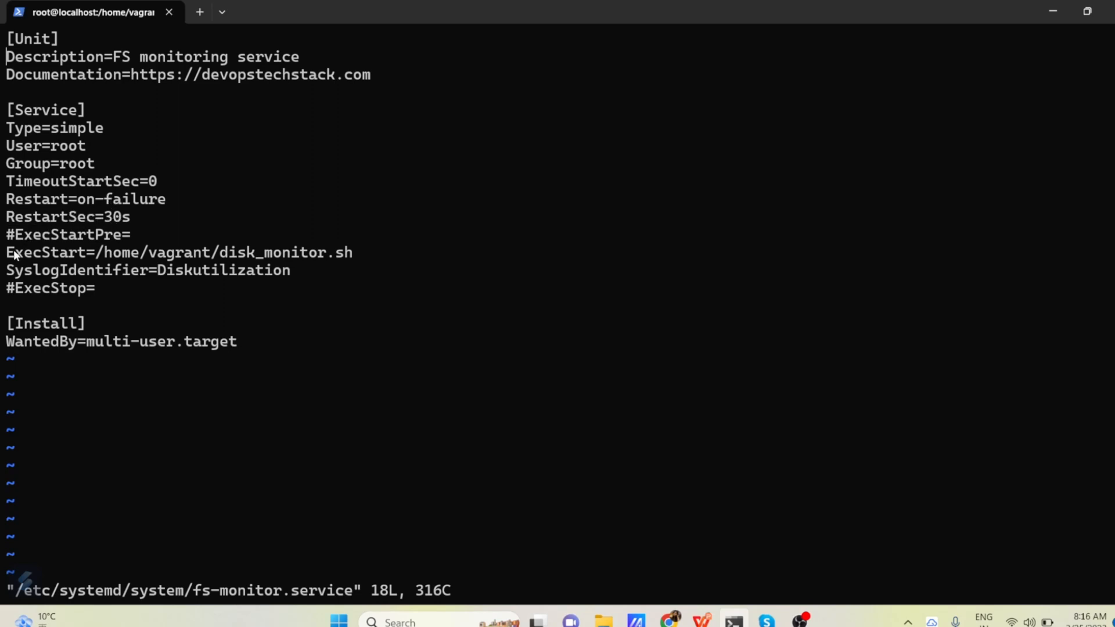
pyautogui.doubleClick(30, 252)
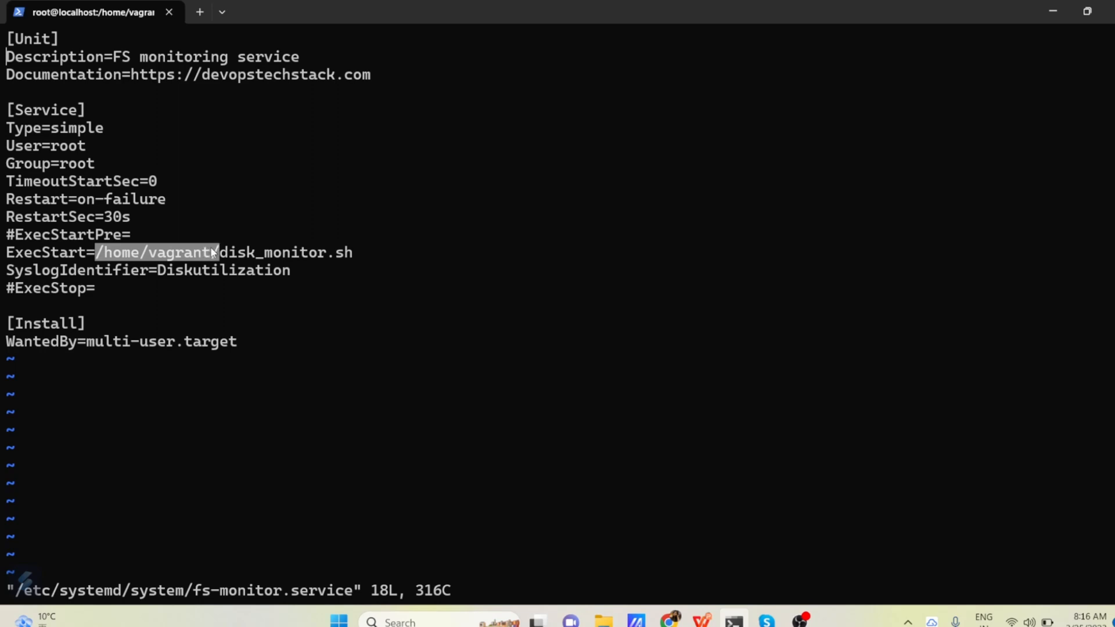
pyautogui.moveTo(213, 252); pyautogui.dragTo(335, 252)
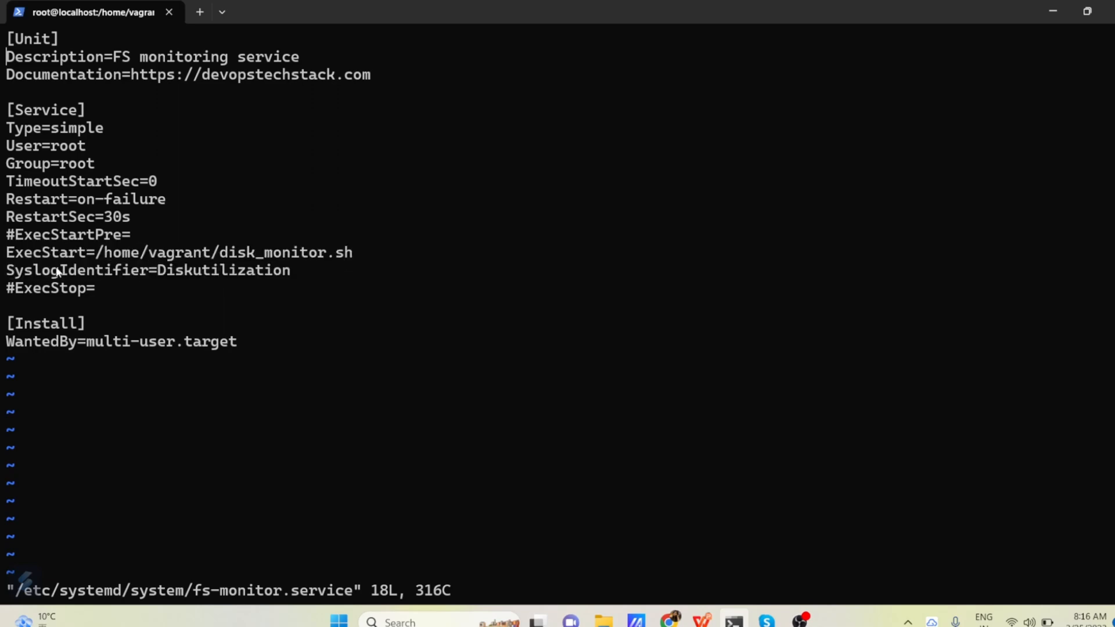
pyautogui.moveTo(205, 273)
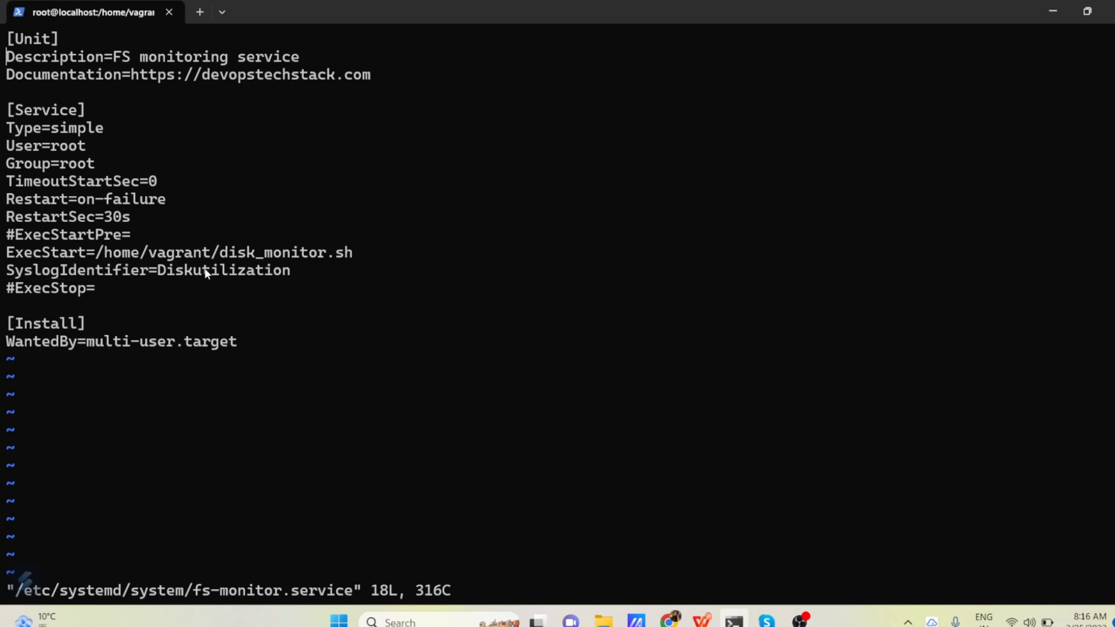
# Check the SyslogIdentifier line and leave vi with :w, returning to the prompt
pyautogui.doubleClick(223, 269)
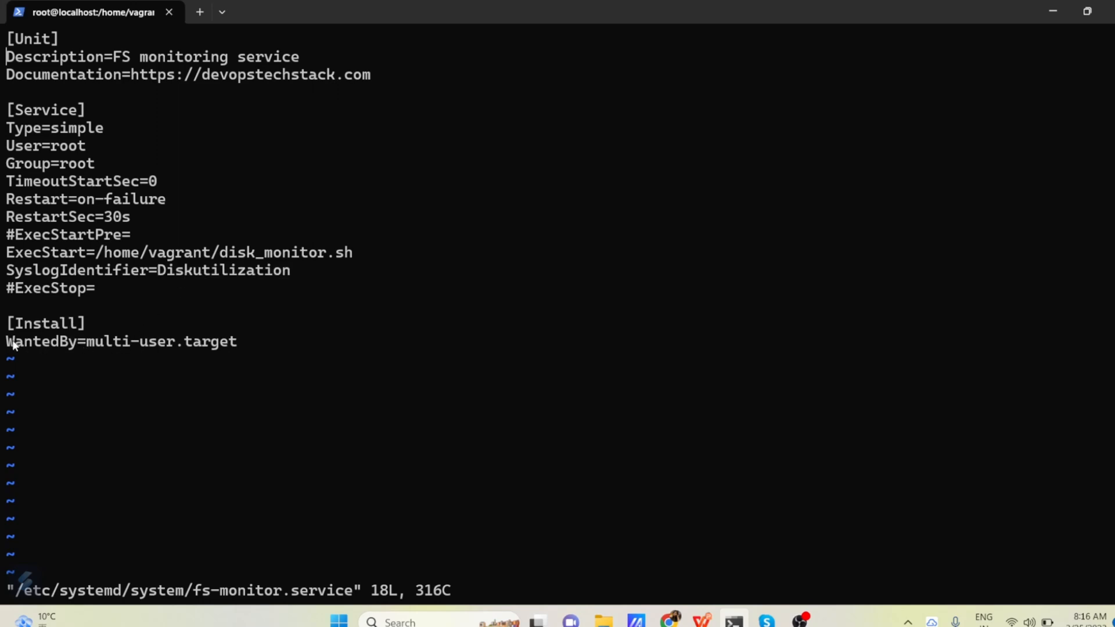
pyautogui.moveTo(101, 341)
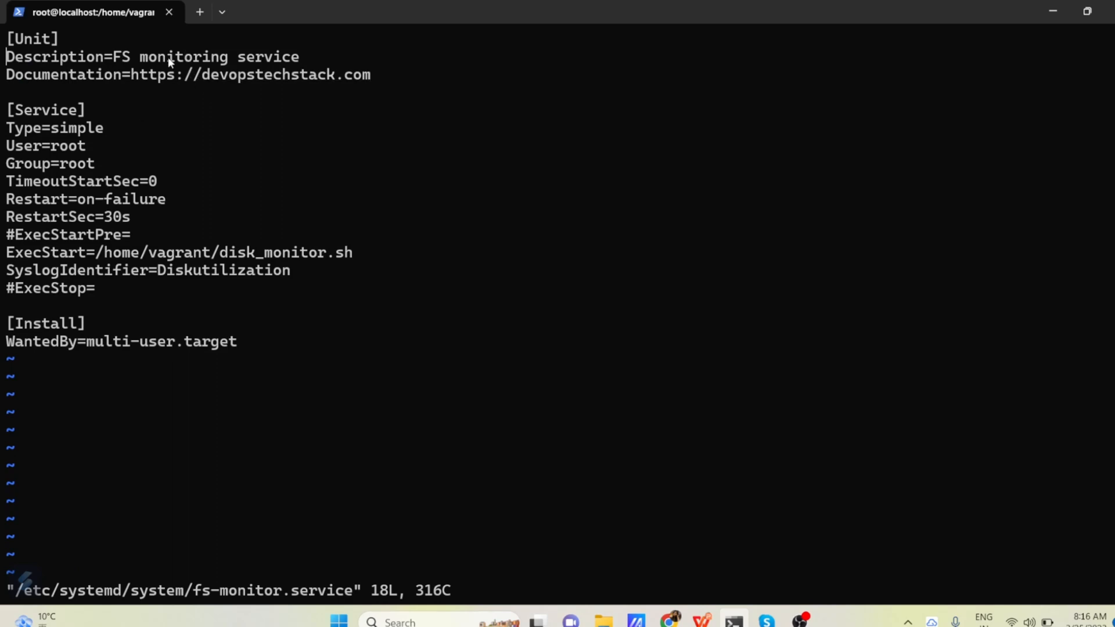
pyautogui.moveTo(70, 267)
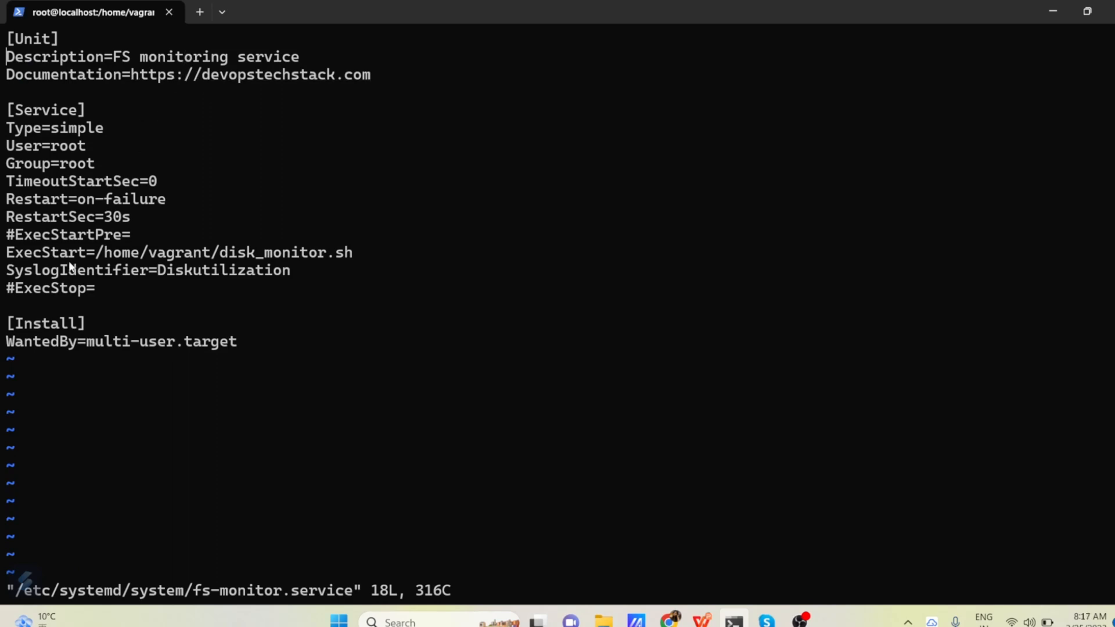
pyautogui.doubleClick(39, 252)
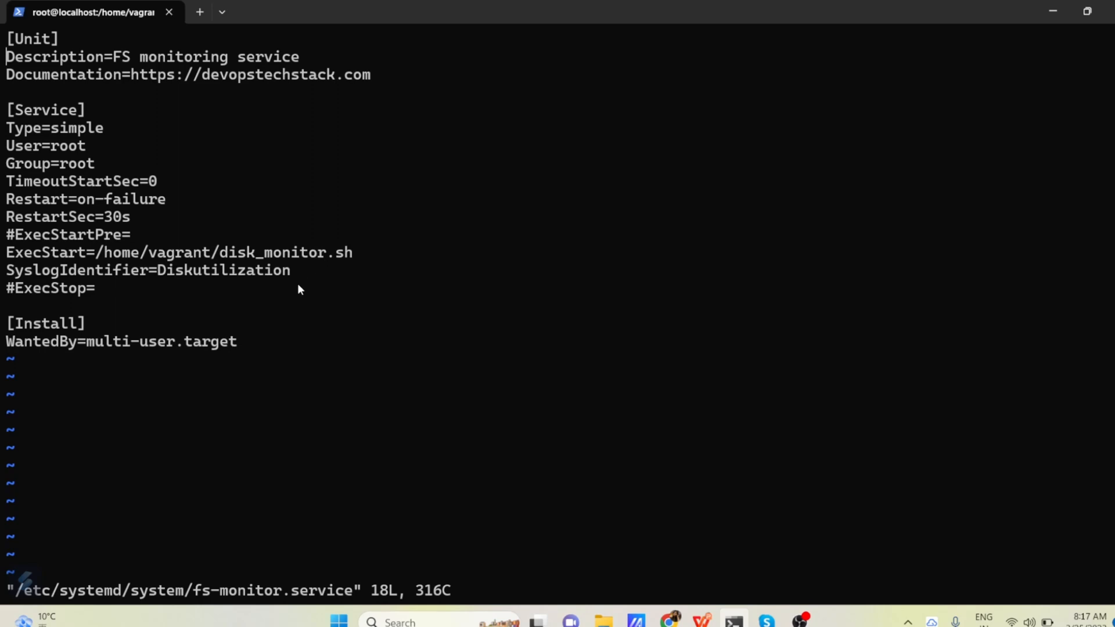
pyautogui.moveTo(309, 301)
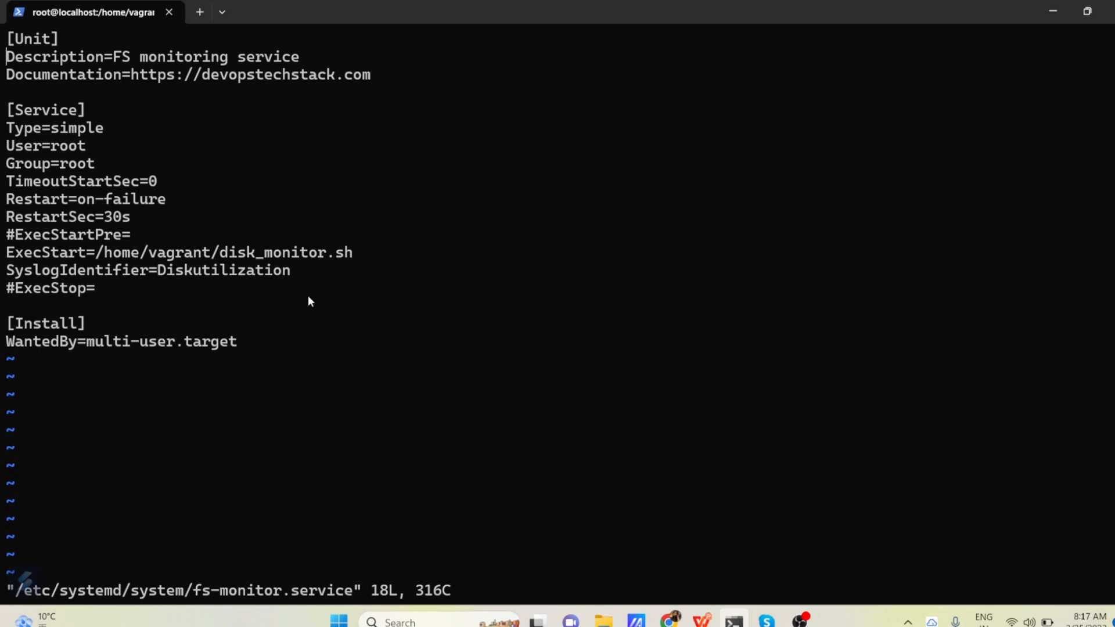
pyautogui.write(':w')
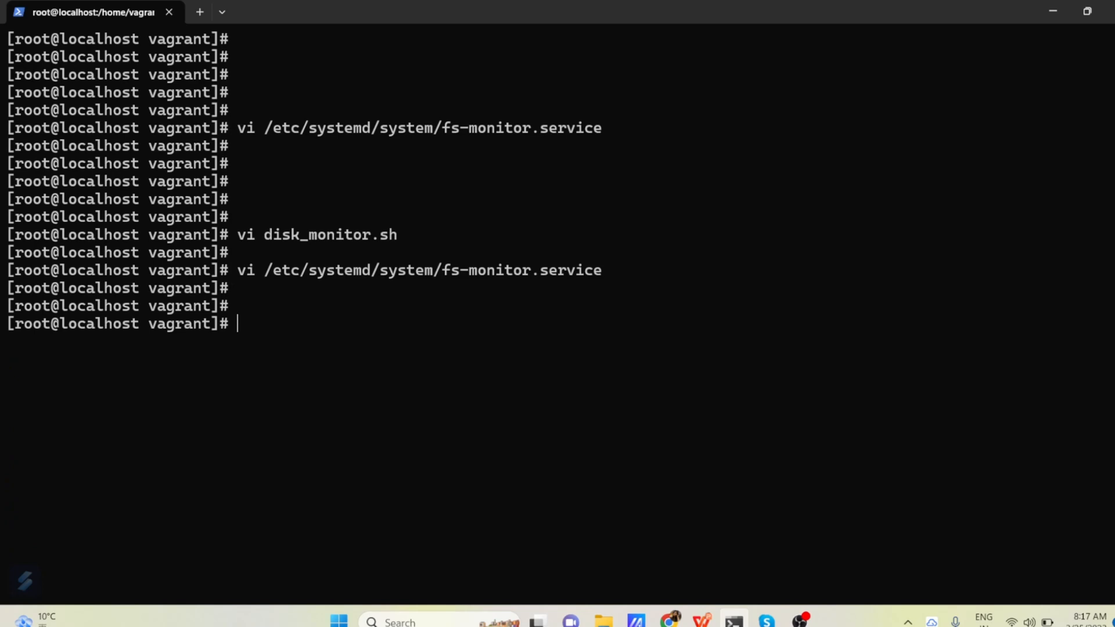
# Run systemctl status fs-monitor.service and read that it is active and running
pyautogui.write('systemctl status')
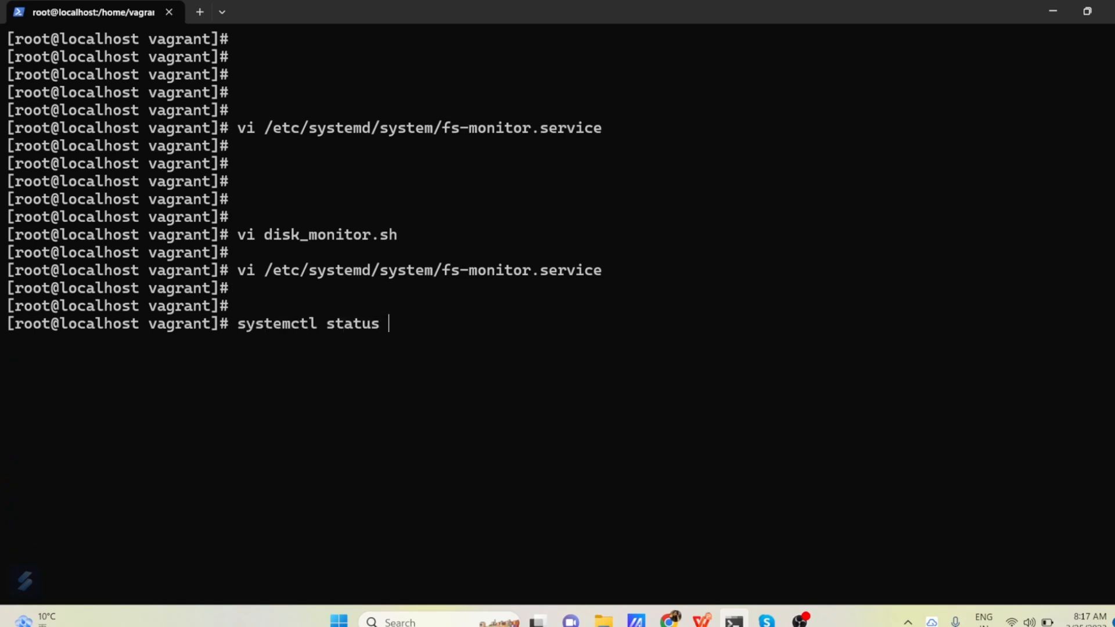
pyautogui.write('fs')
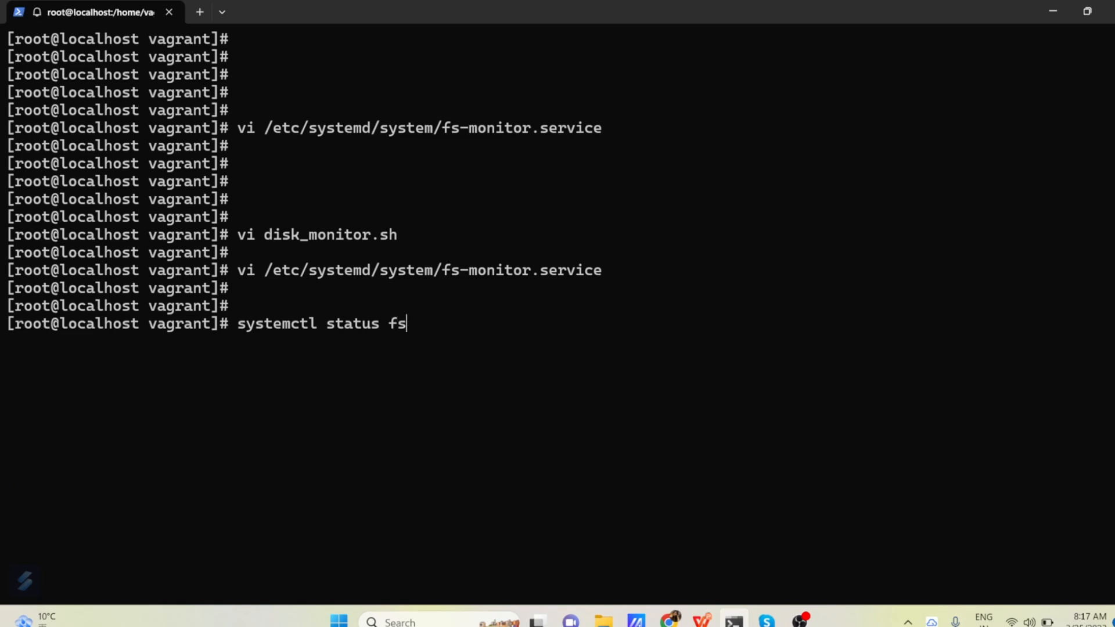
pyautogui.write('-monitor.service m')
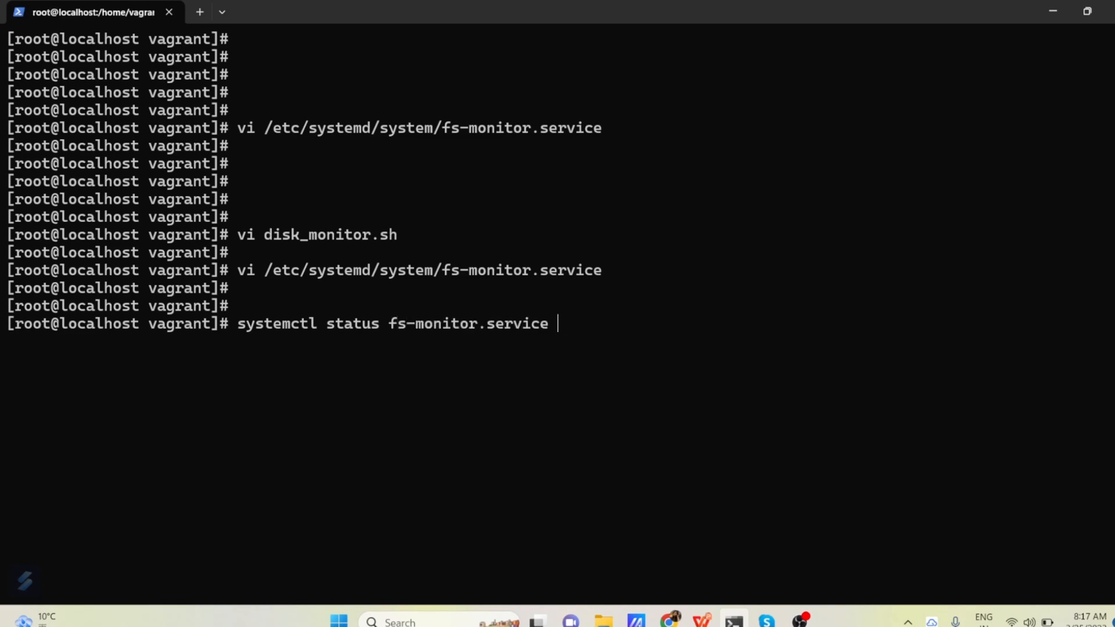
pyautogui.press('Return')
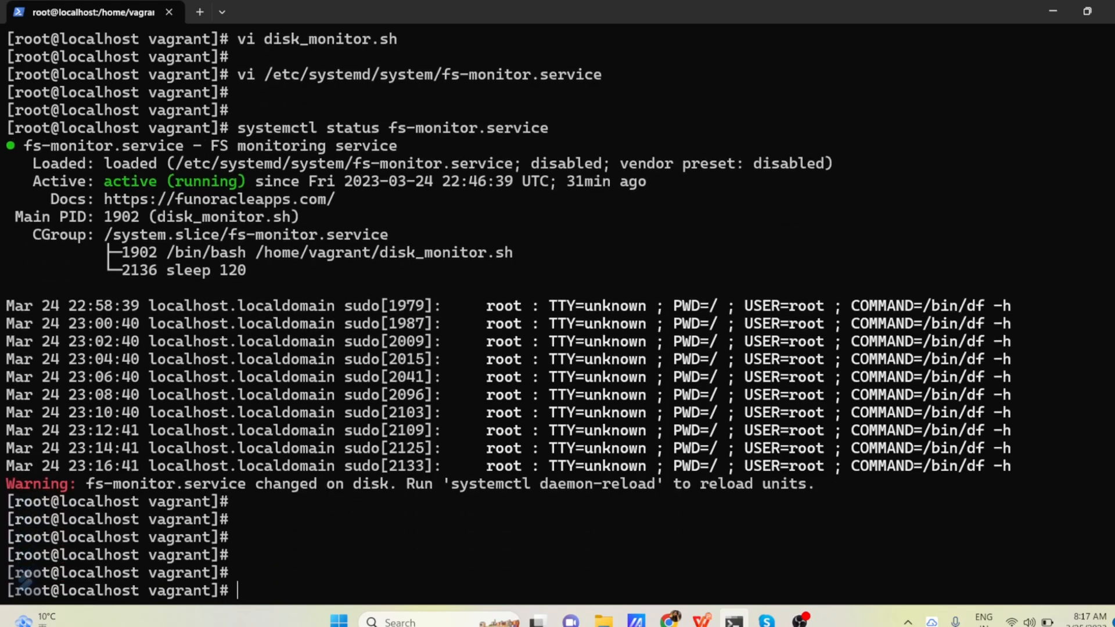
# Prepare the next status/stop commands and clear the terminal screen
pyautogui.write('systemctl status fs-monitor.service')
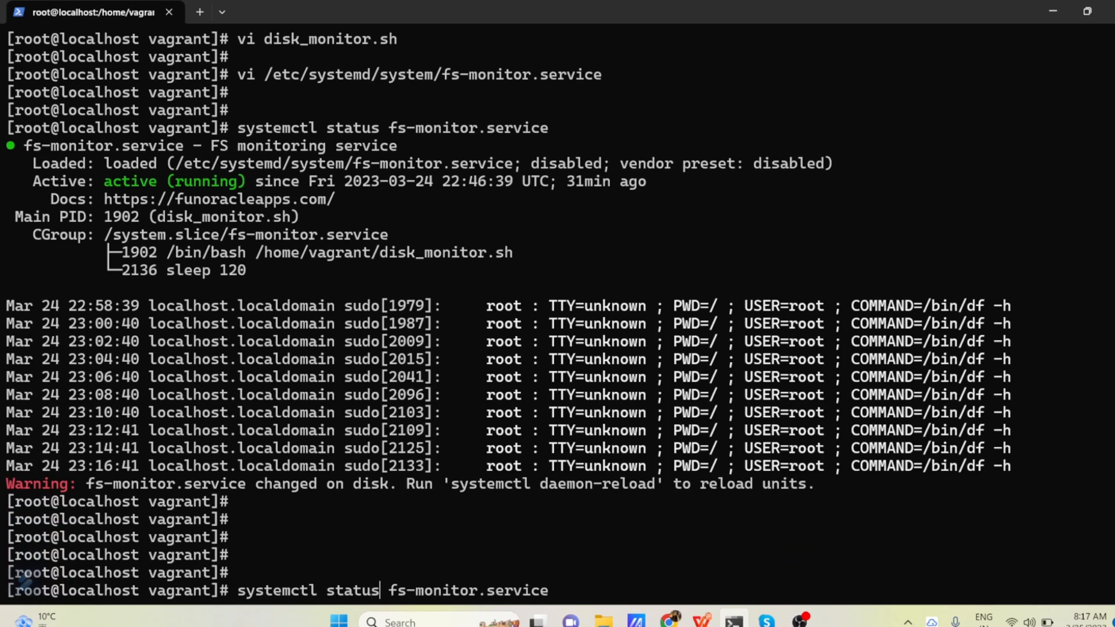
pyautogui.write('stoop')
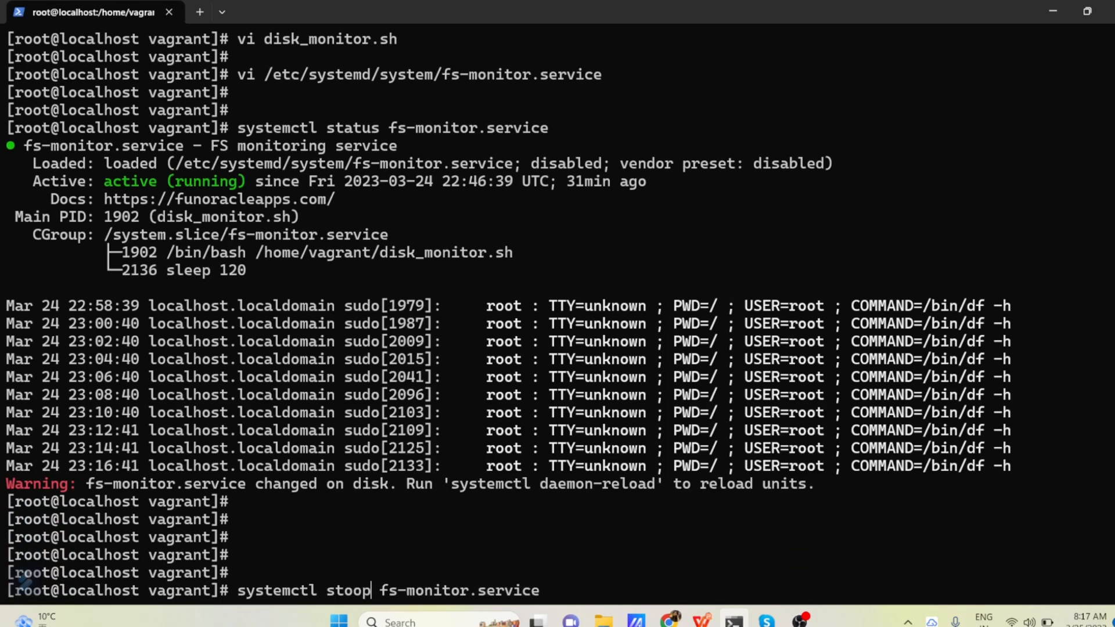
pyautogui.press('BackSpace')
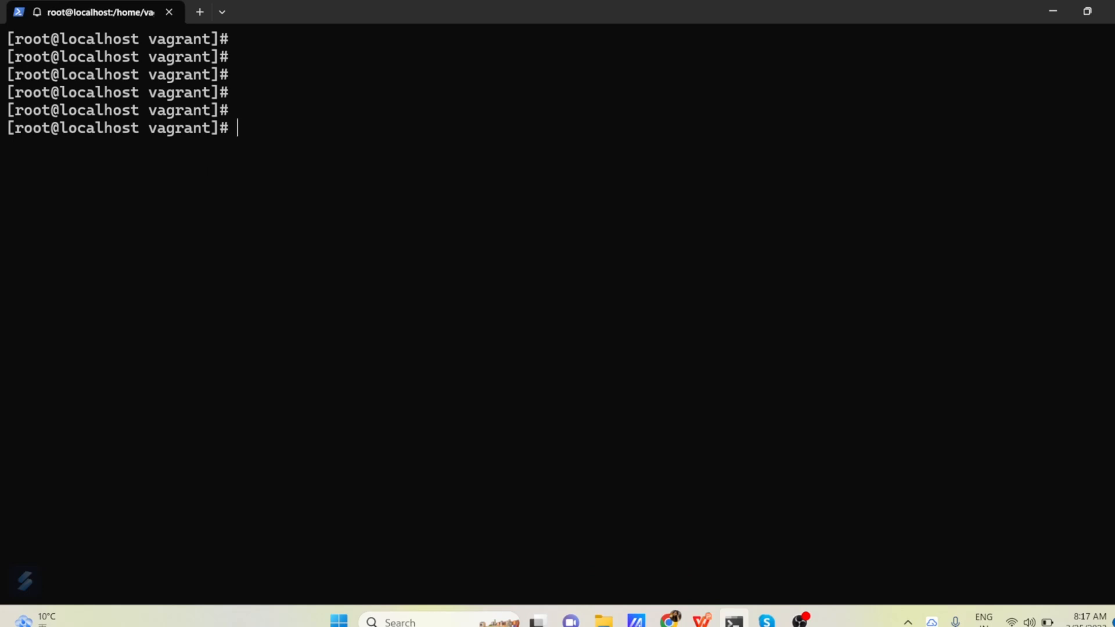
# Stop and start fs-monitor.service, then confirm its status shows active (running) with disk_monitor.sh
pyautogui.write('systemctl stop fs-monitor.service')
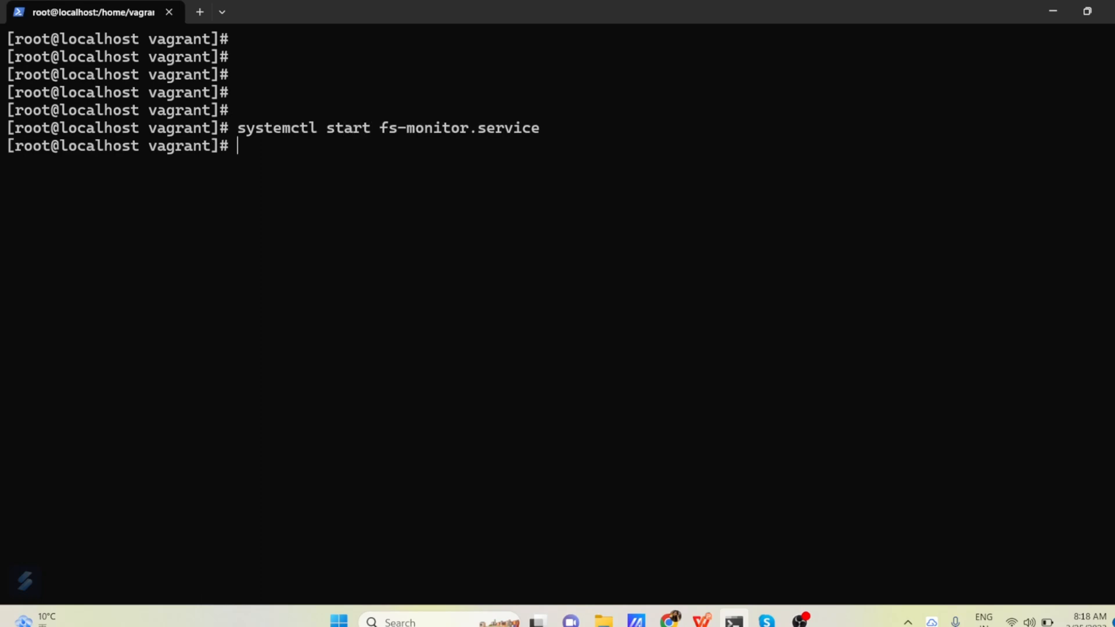
pyautogui.write('systemctl status fs-monitor.service')
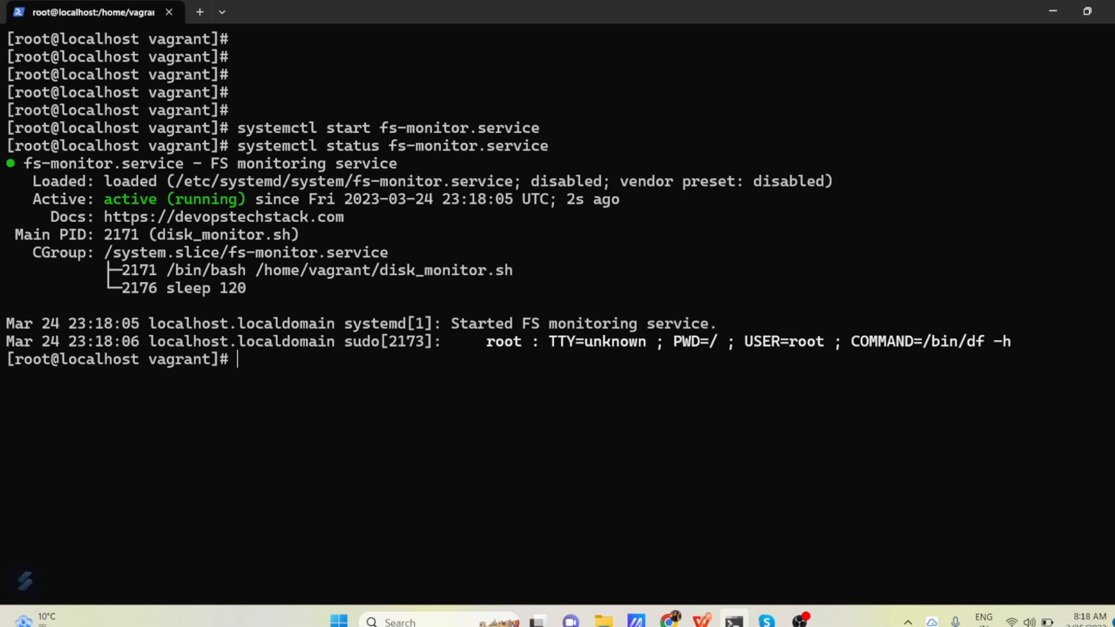
pyautogui.moveTo(162, 232)
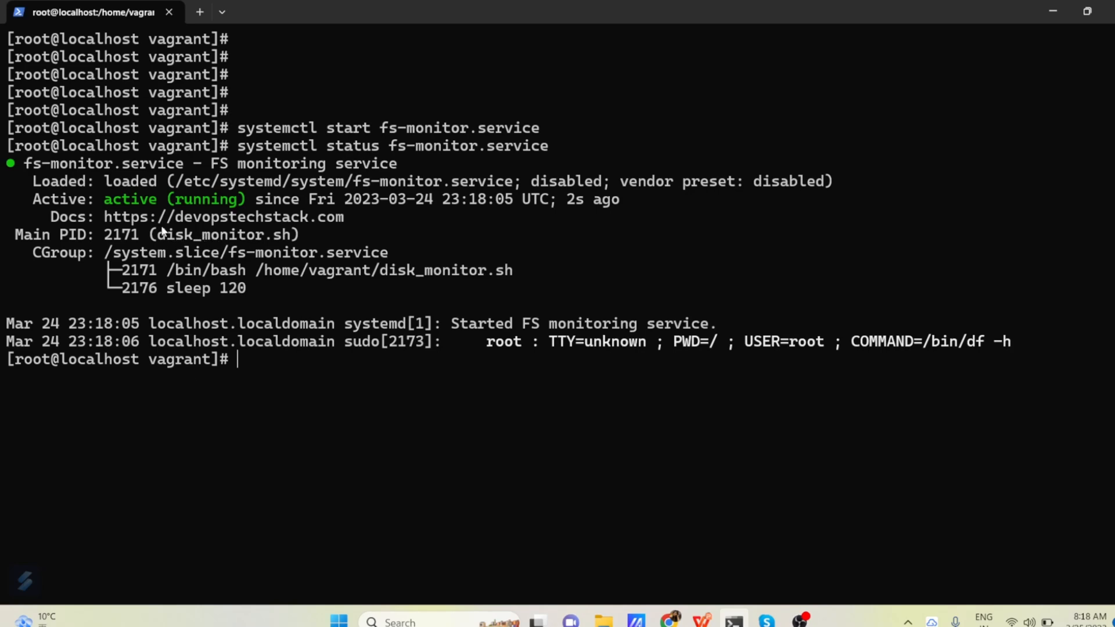
pyautogui.moveTo(141, 278)
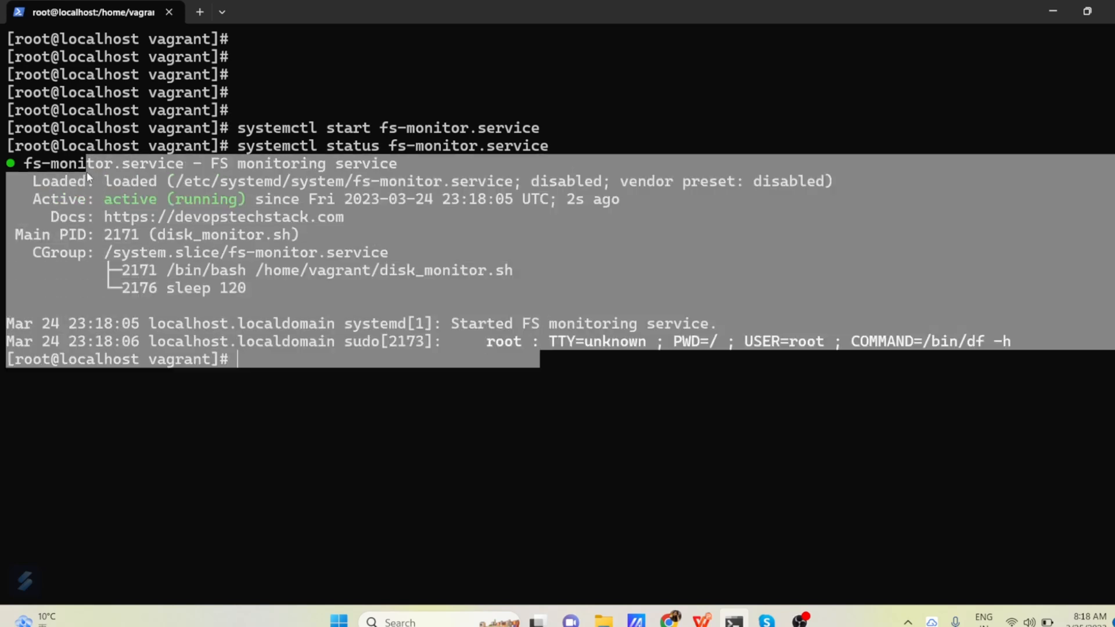
pyautogui.doubleClick(174, 198)
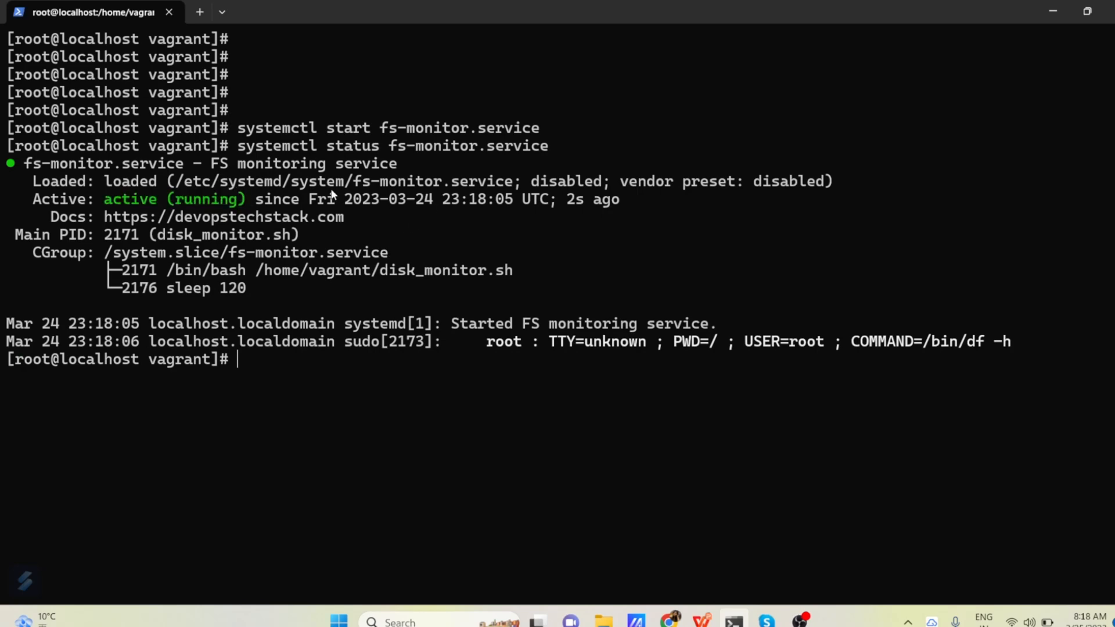
pyautogui.moveTo(175, 182); pyautogui.dragTo(441, 181)
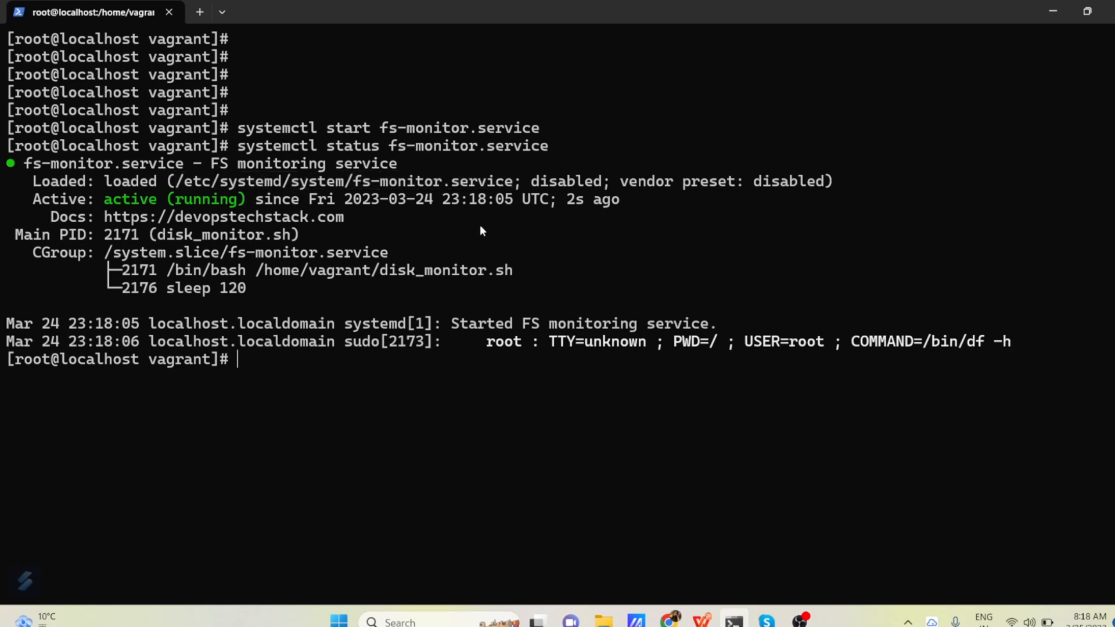
pyautogui.moveTo(439, 241)
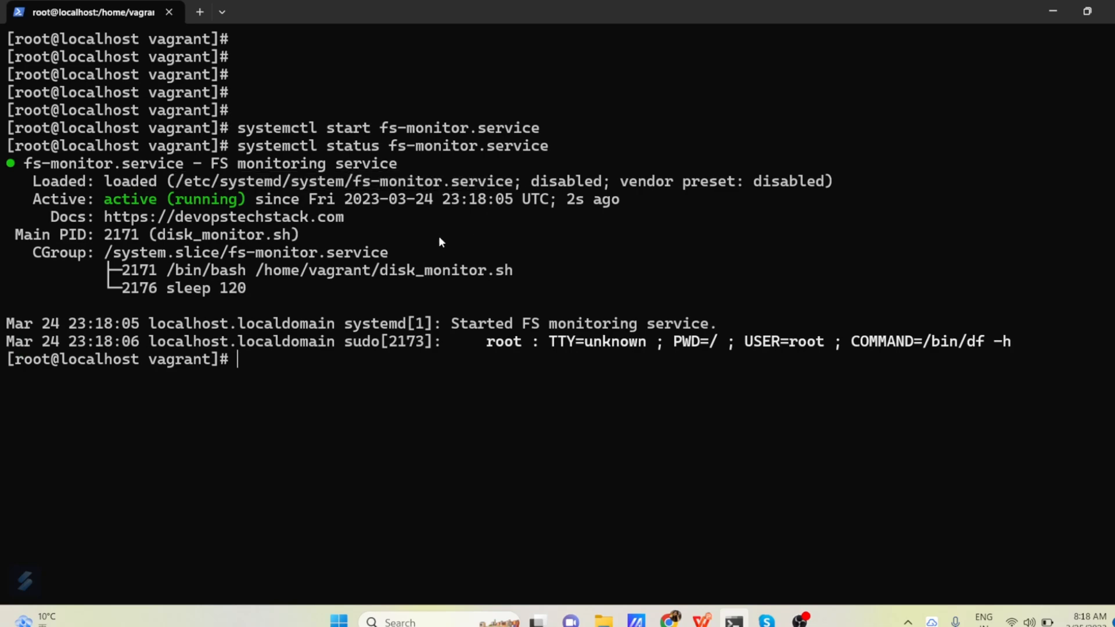
pyautogui.write('cat')
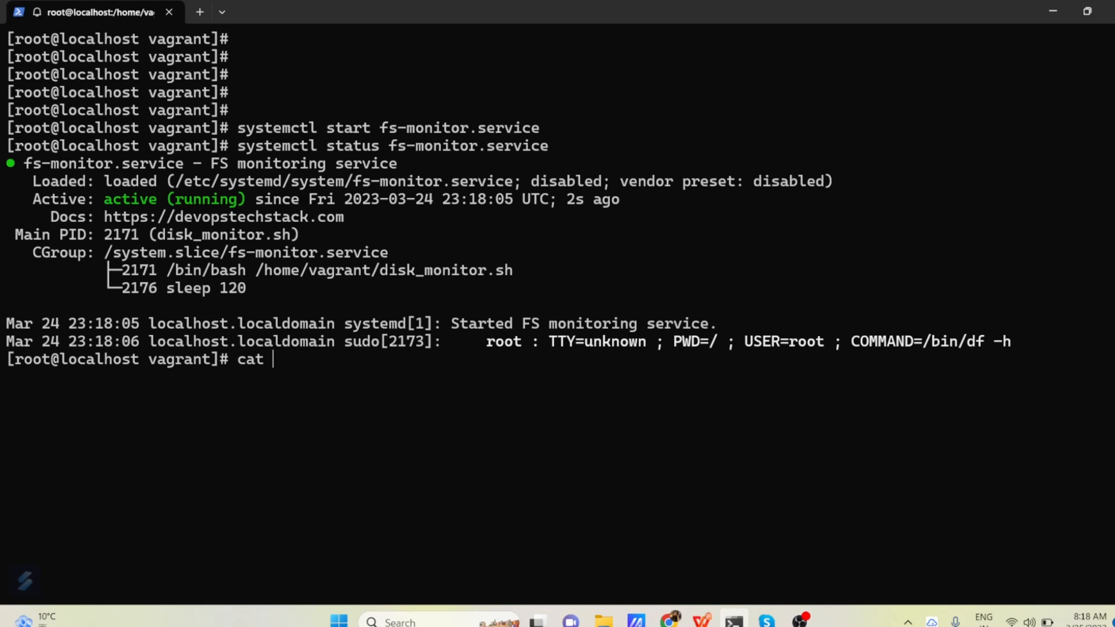
# Print /var/log/fs-monitor.txt and highlight its timestamped df -h entries, latest at 23:18:06
pyautogui.write('/var/')
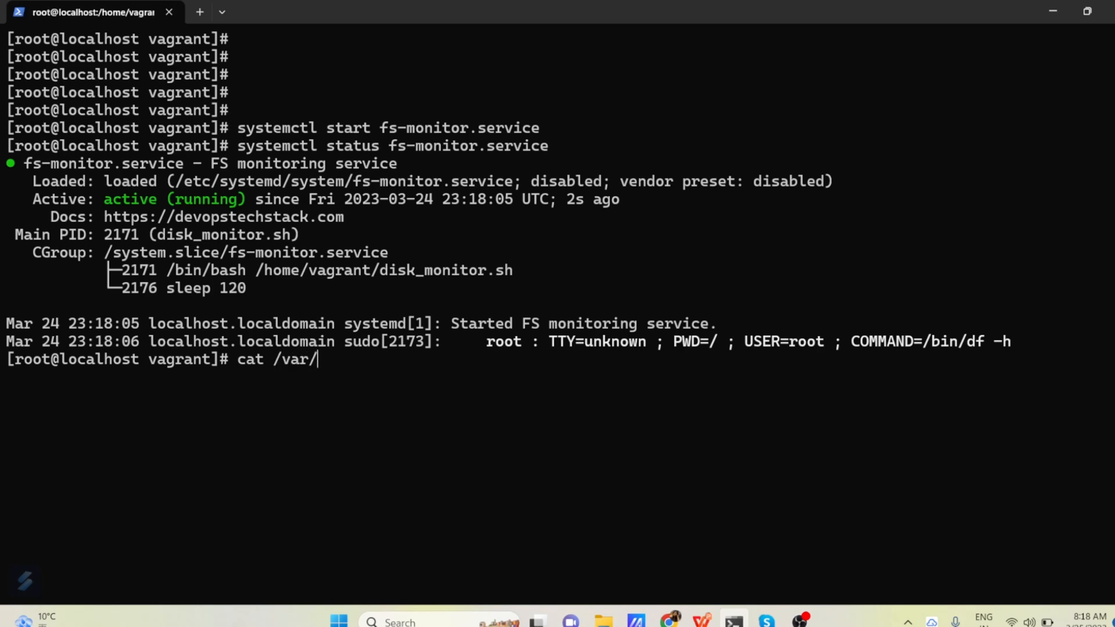
pyautogui.write('lo')
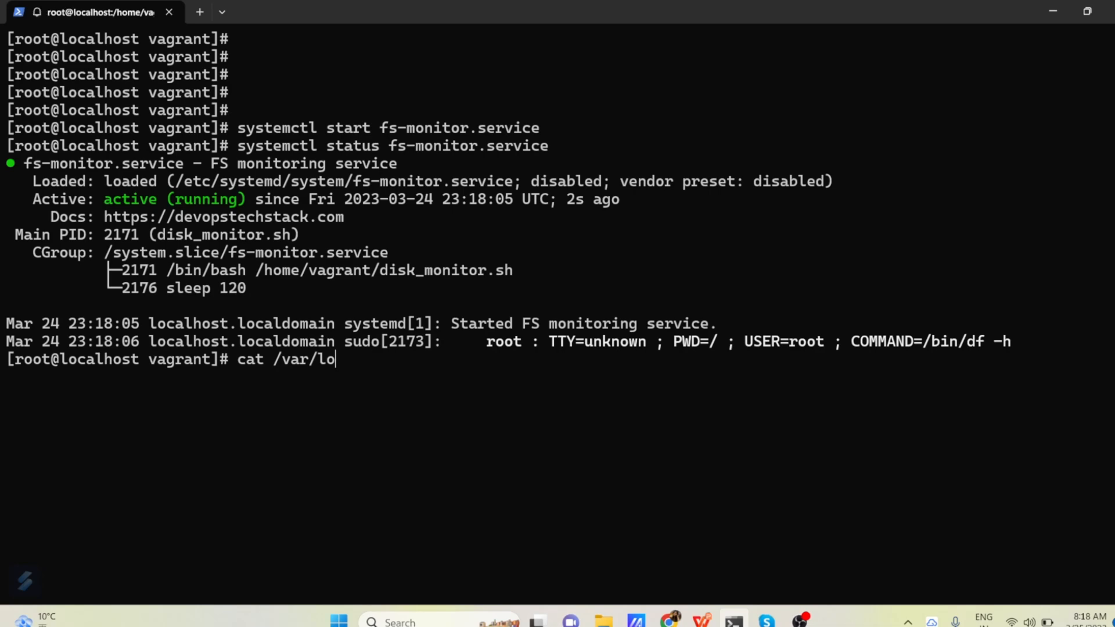
pyautogui.write('g/fs-monitor.txt')
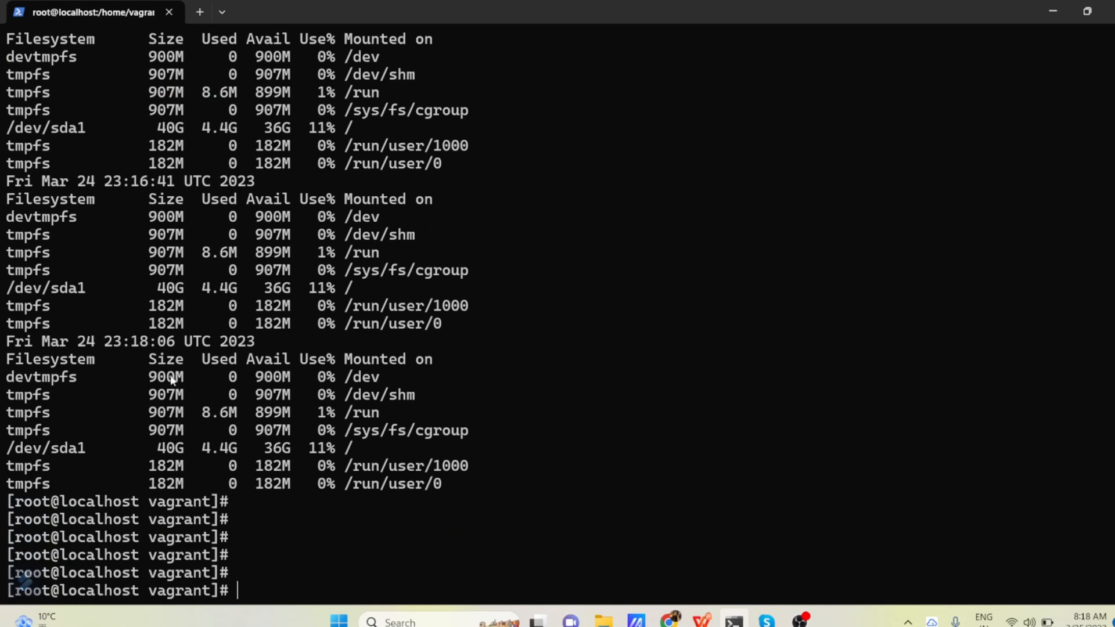
pyautogui.moveTo(7, 340); pyautogui.dragTo(142, 341)
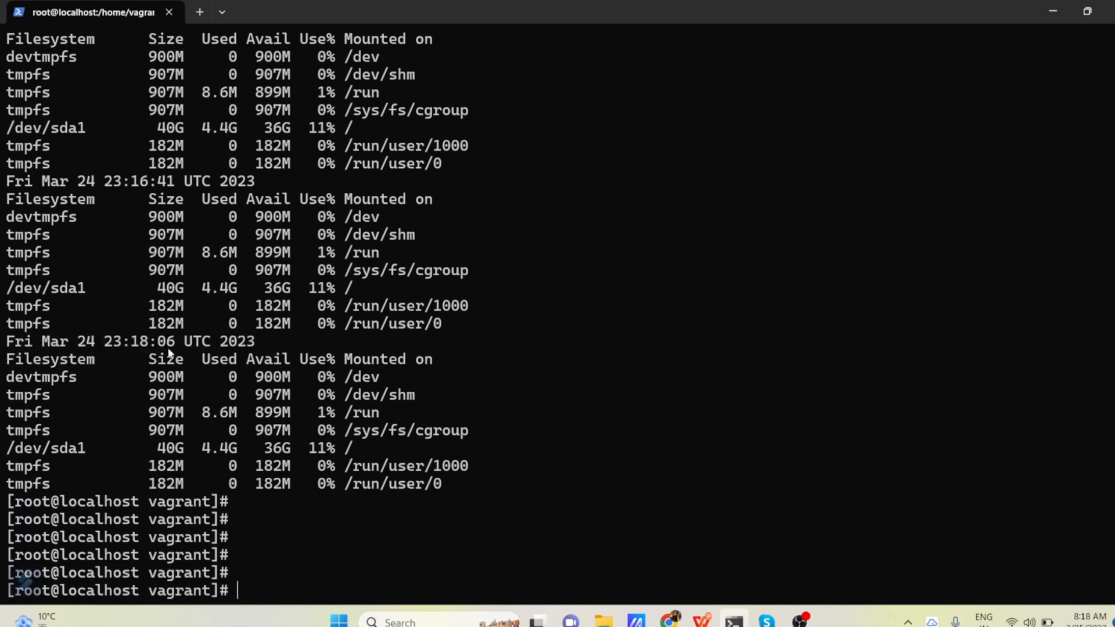
pyautogui.moveTo(7, 359); pyautogui.dragTo(452, 483)
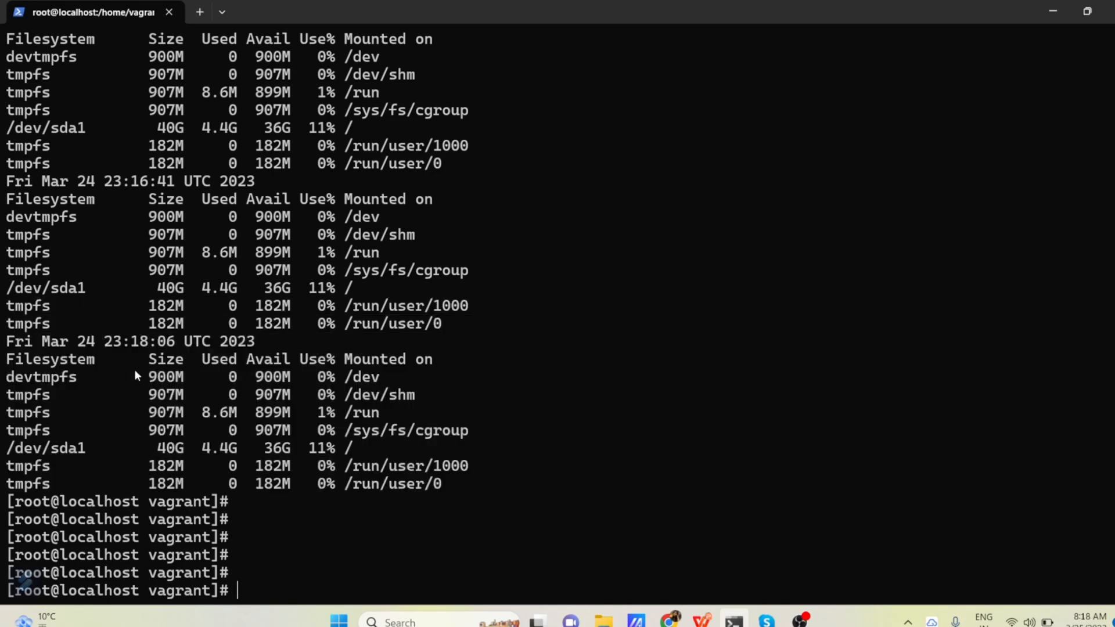
pyautogui.moveTo(203, 356)
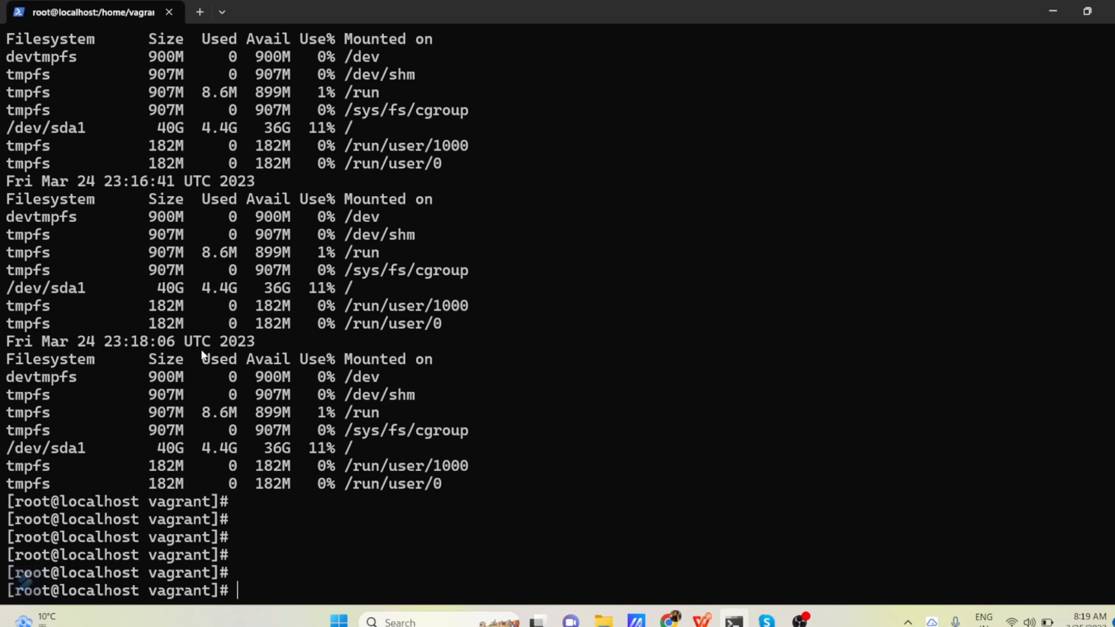